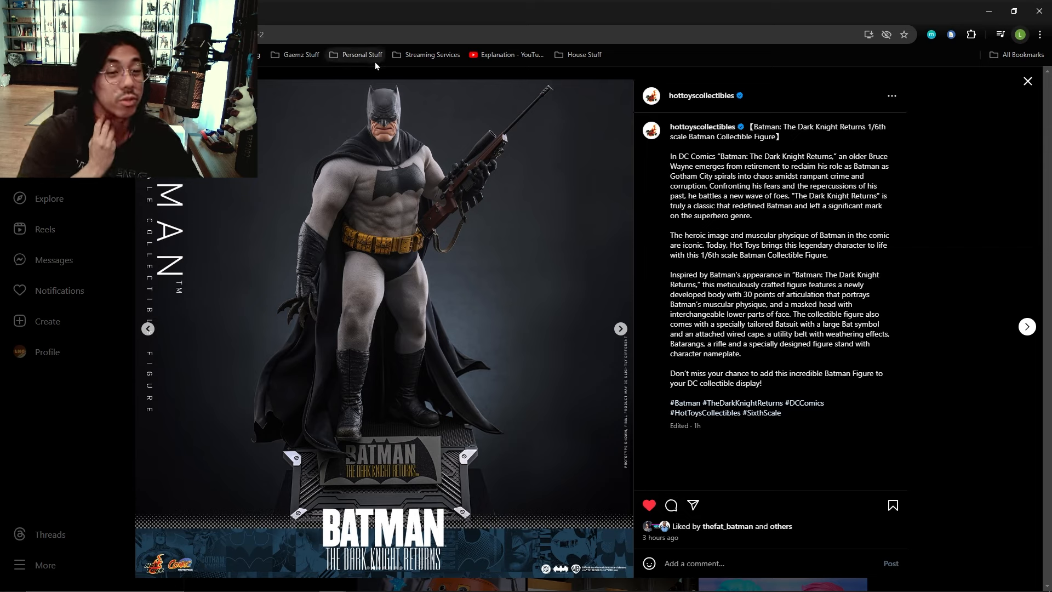
mouse_move(403, 237)
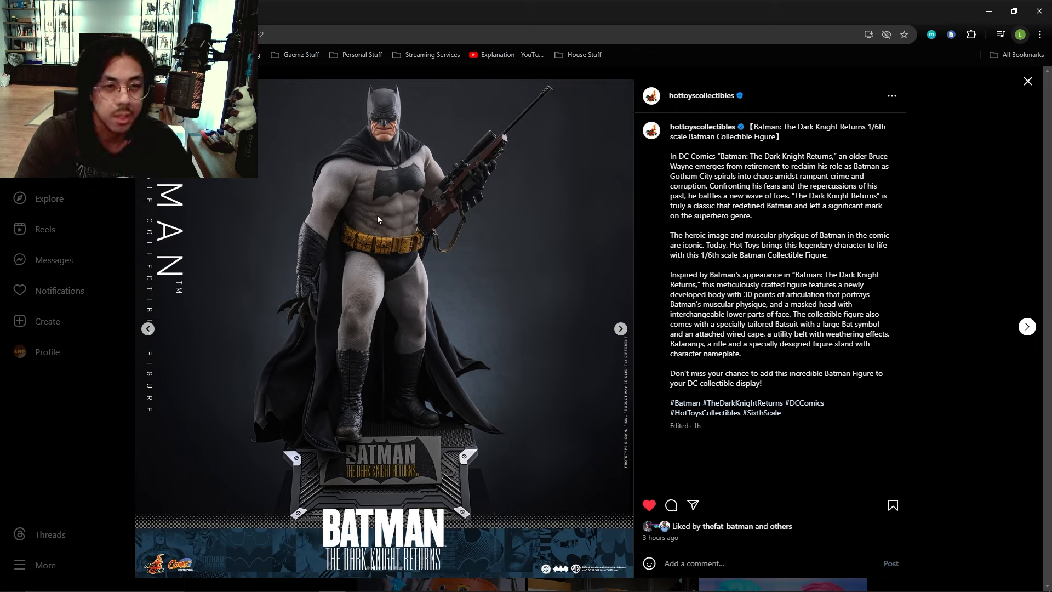
mouse_move(368, 208)
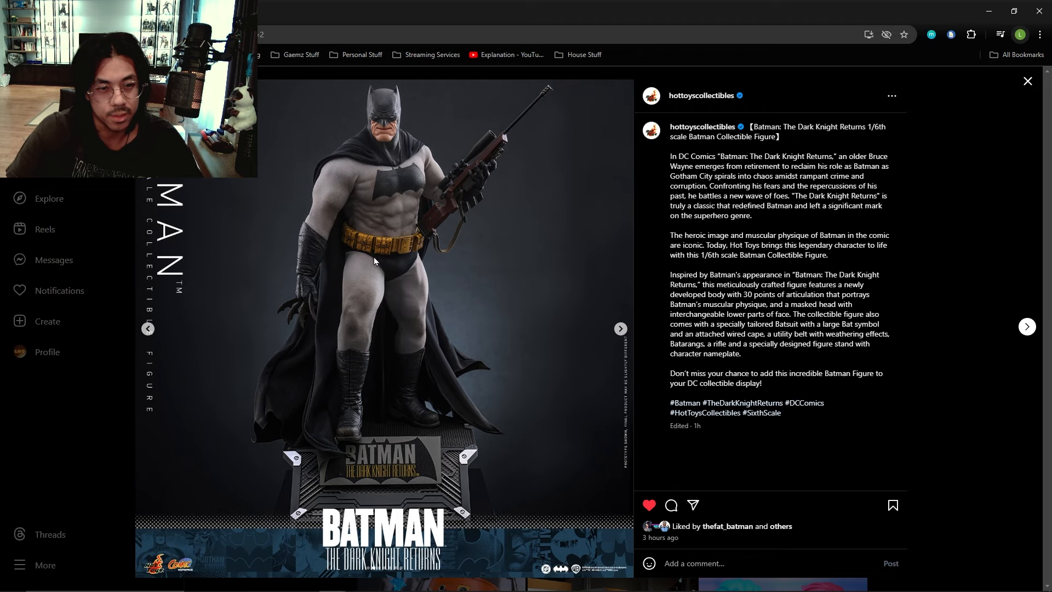
mouse_move(377, 266)
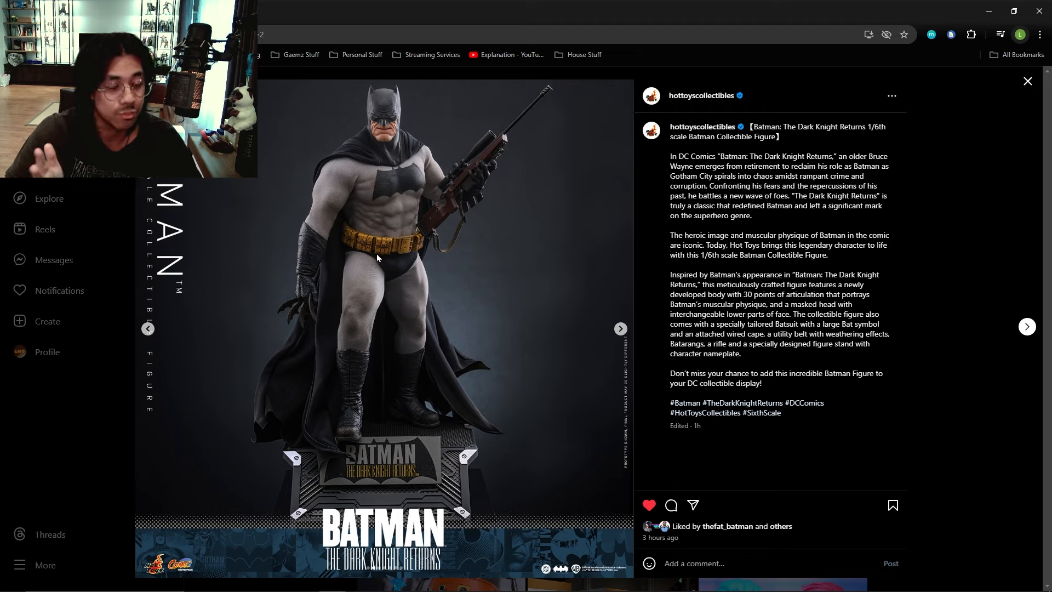
mouse_move(263, 221)
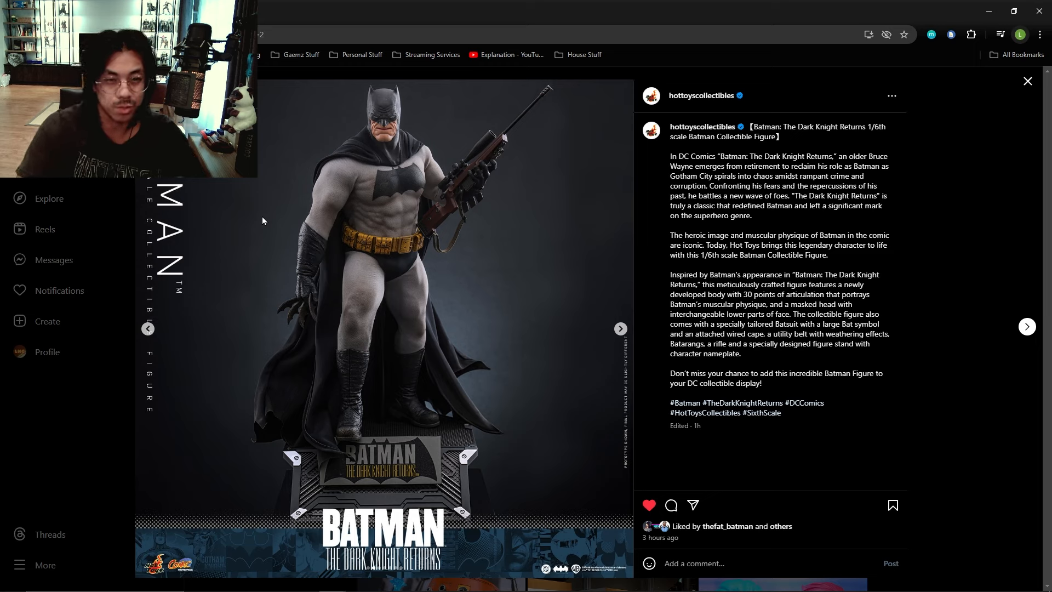
mouse_move(312, 358)
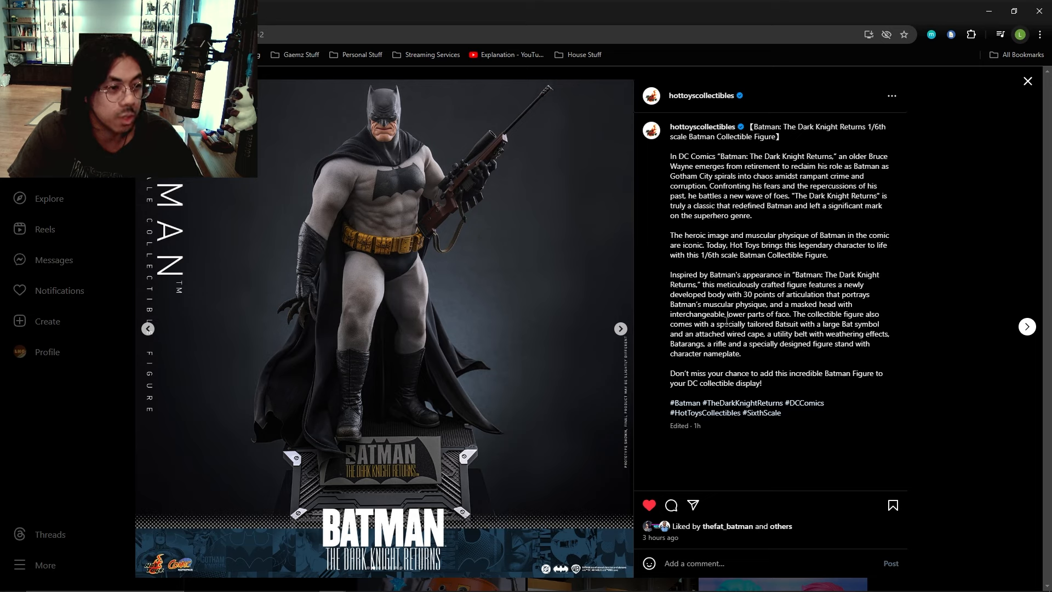
mouse_move(904, 317)
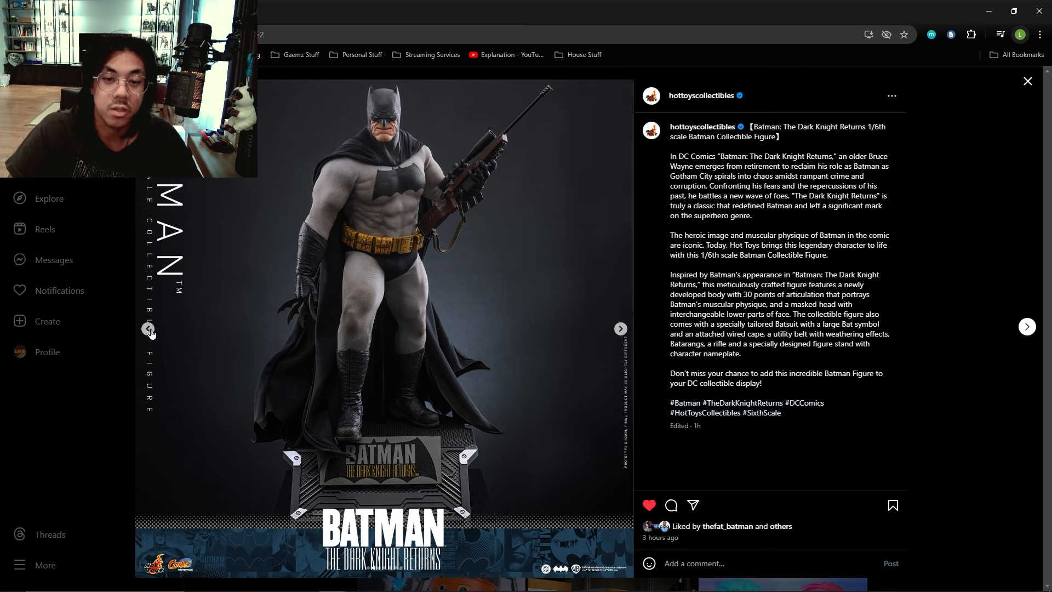
Go back one carousel image to the snarling Batman close-up against blue lightning
left_click(148, 329)
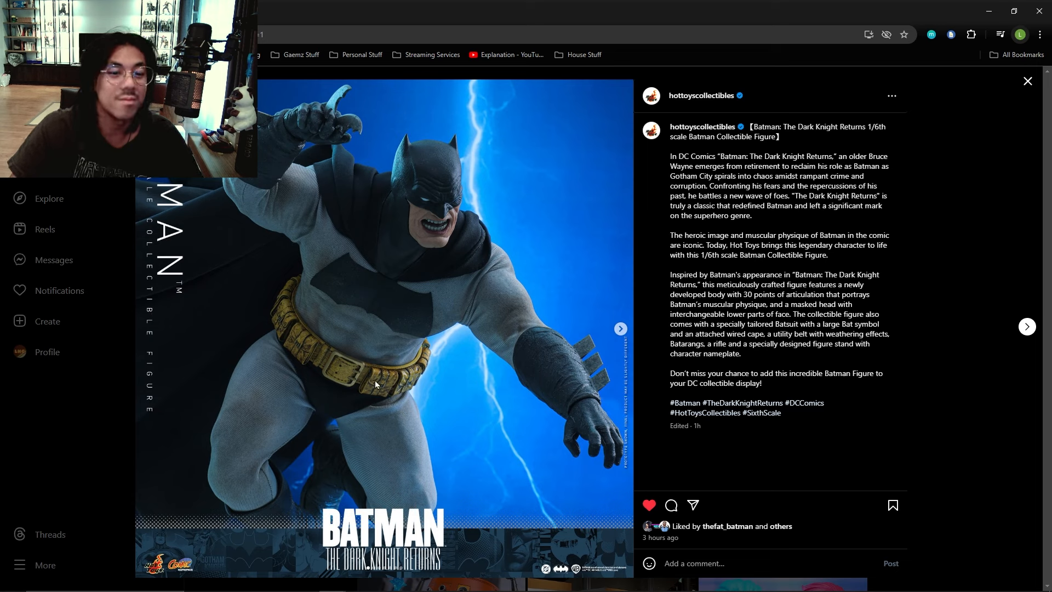
mouse_move(300, 337)
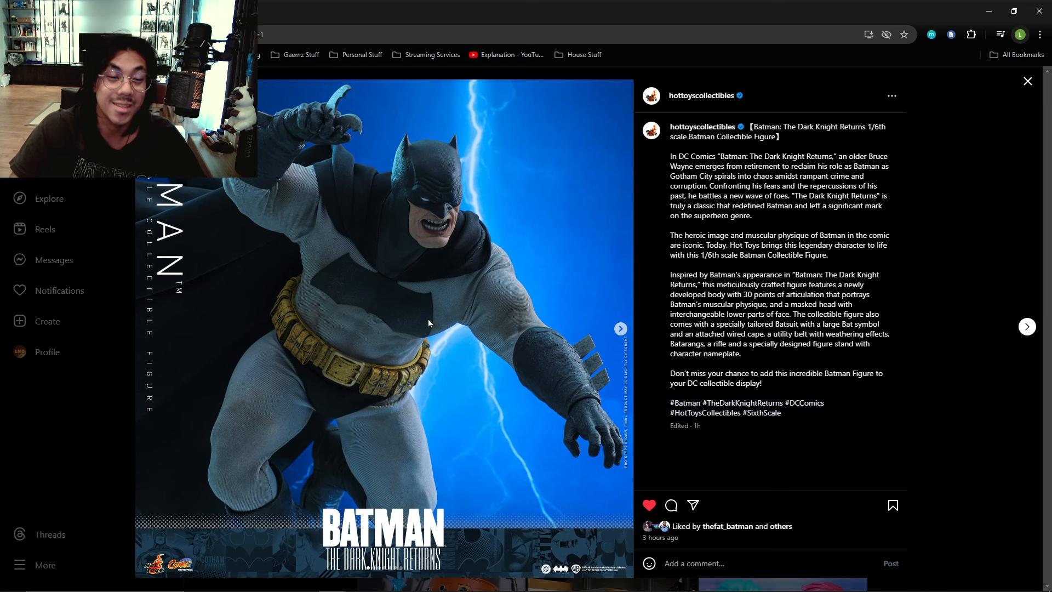
Advance to the full-figure Batman holding a rifle on his display base
left_click(621, 328)
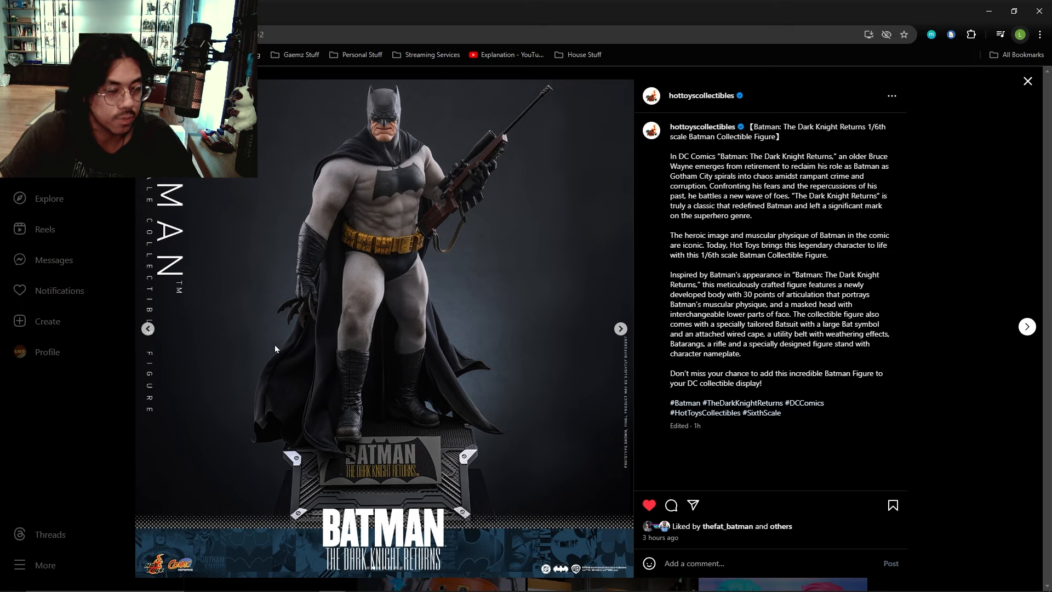
mouse_move(463, 137)
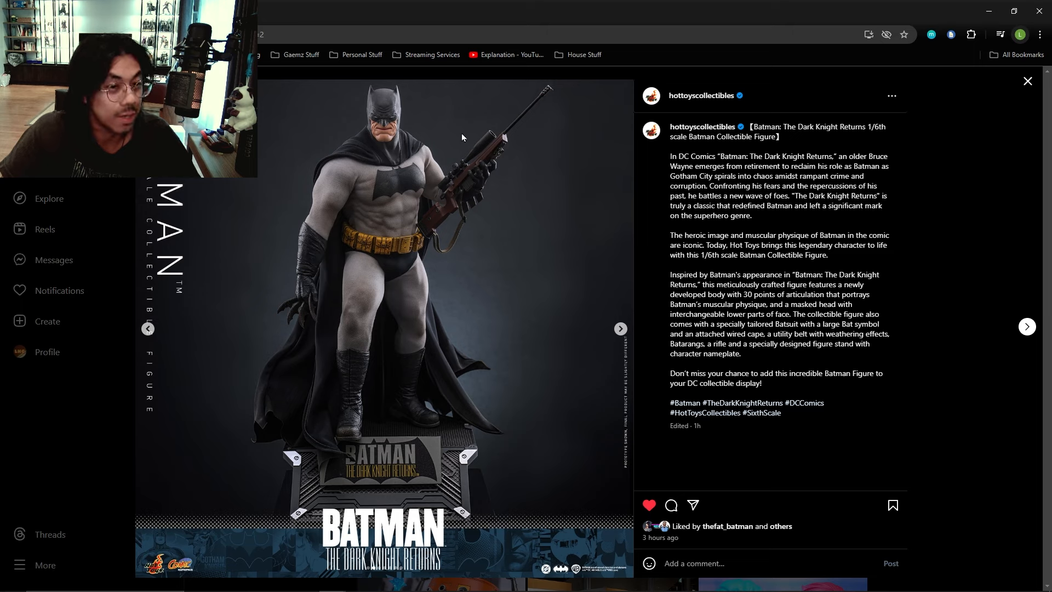
mouse_move(493, 172)
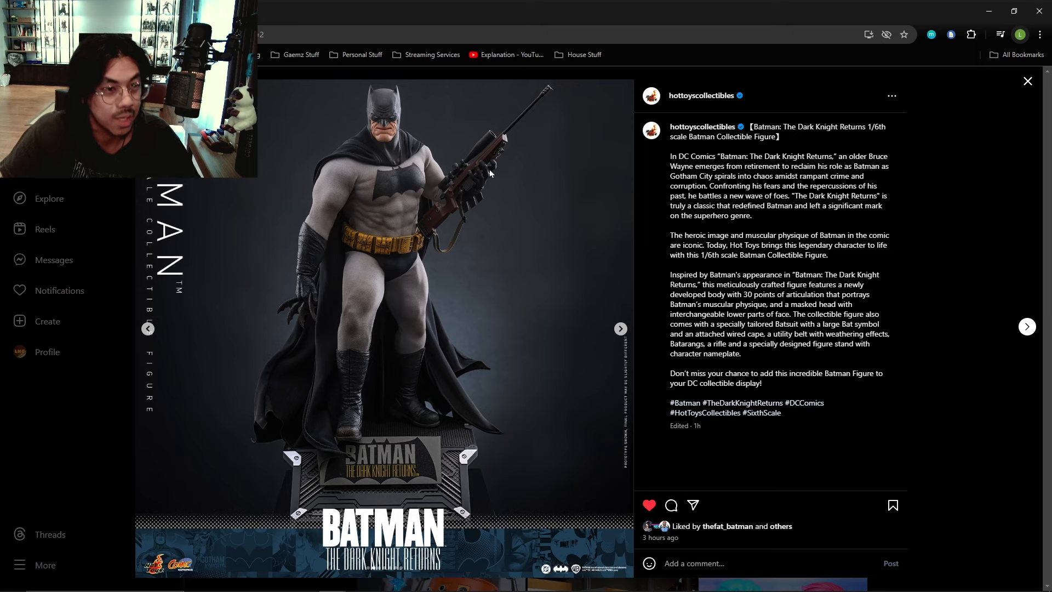
mouse_move(441, 220)
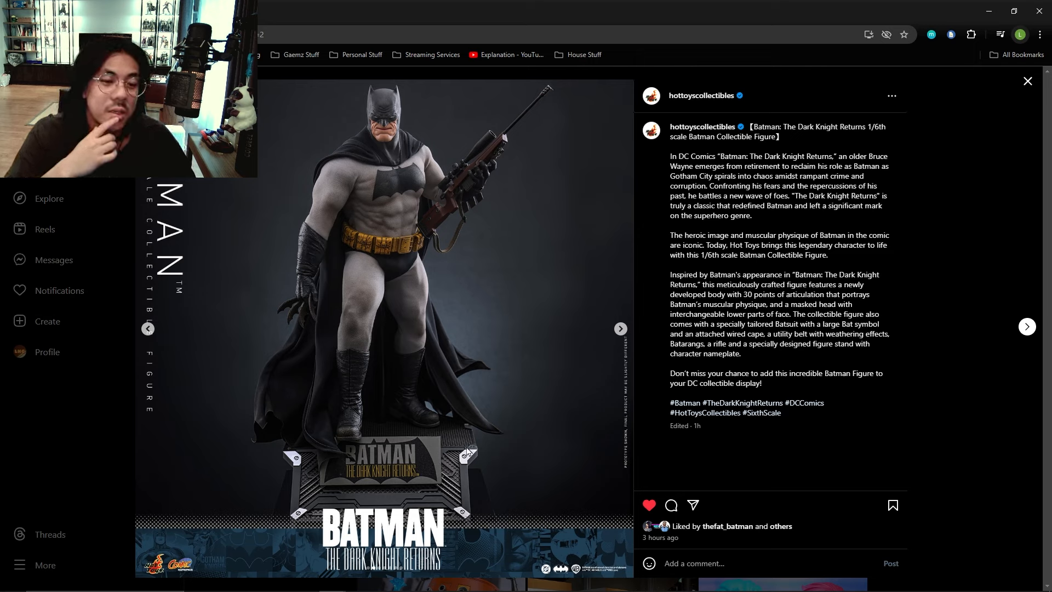
mouse_move(449, 487)
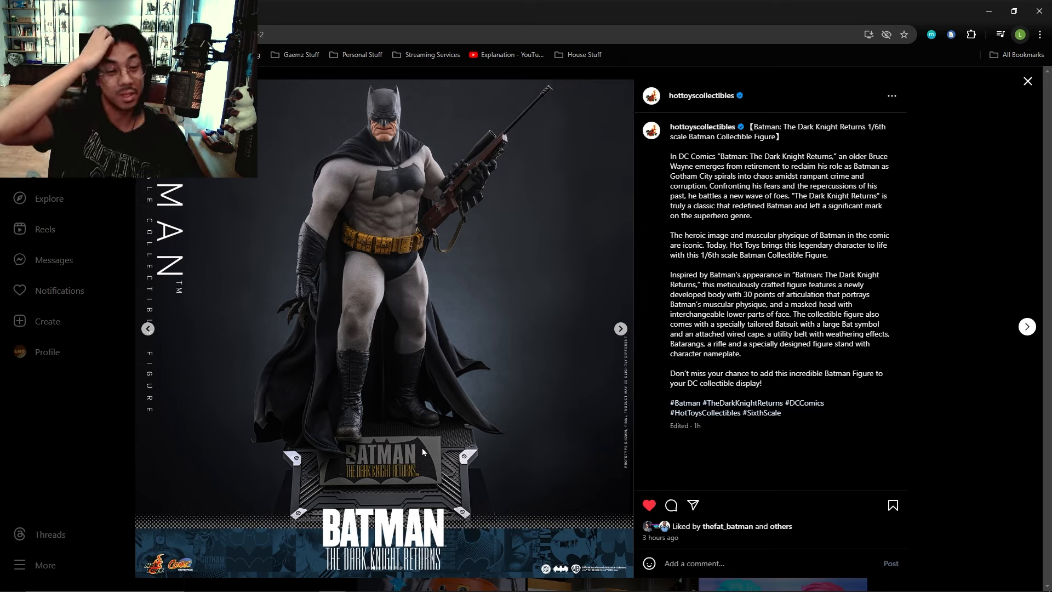
mouse_move(560, 365)
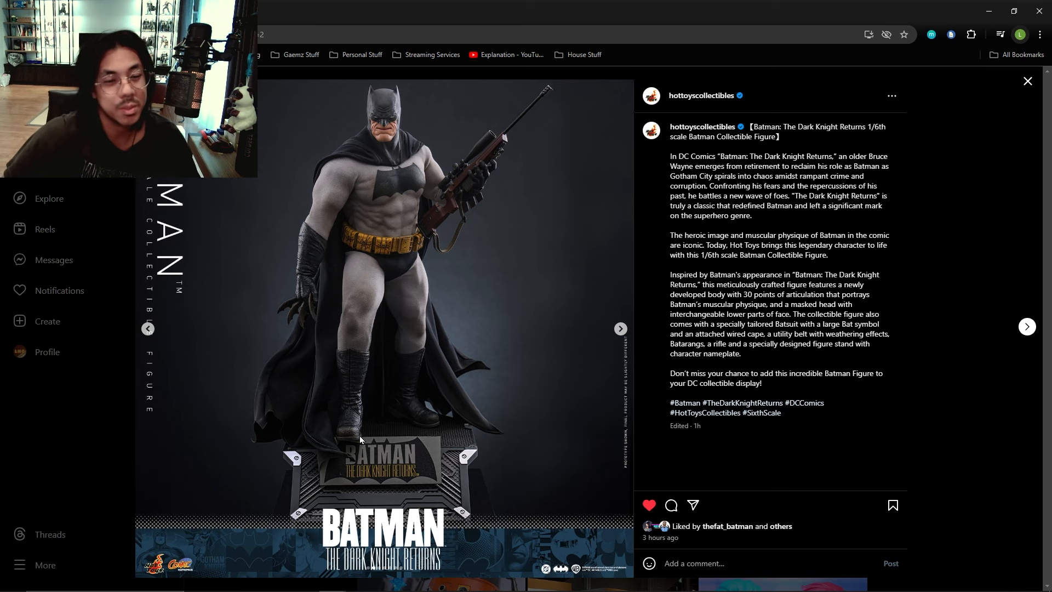
Step forward through the carousel to the waist-up close-up of grinning Batman
left_click(621, 328)
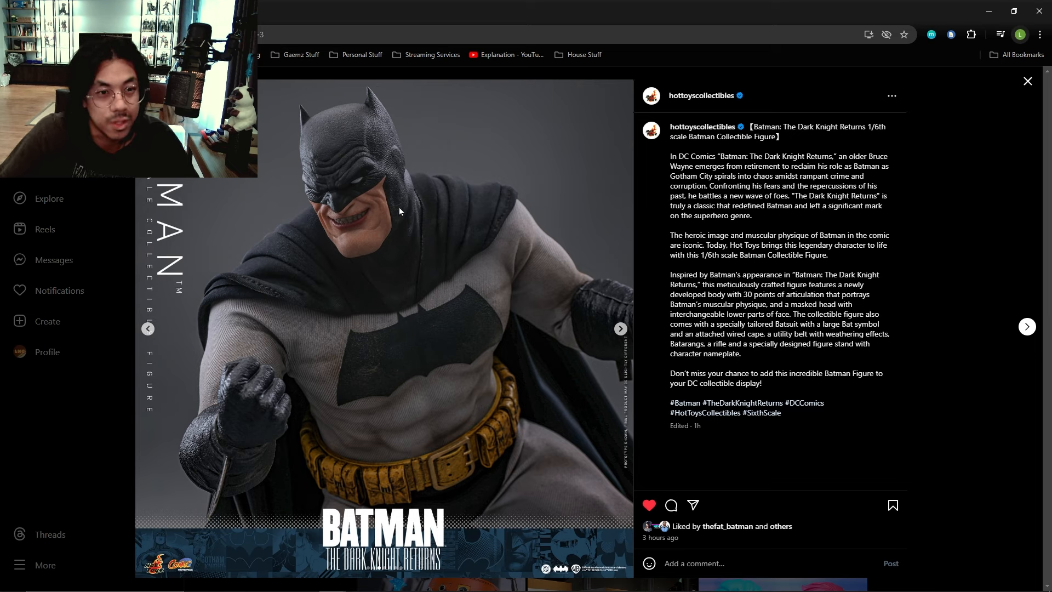
left_click(620, 329)
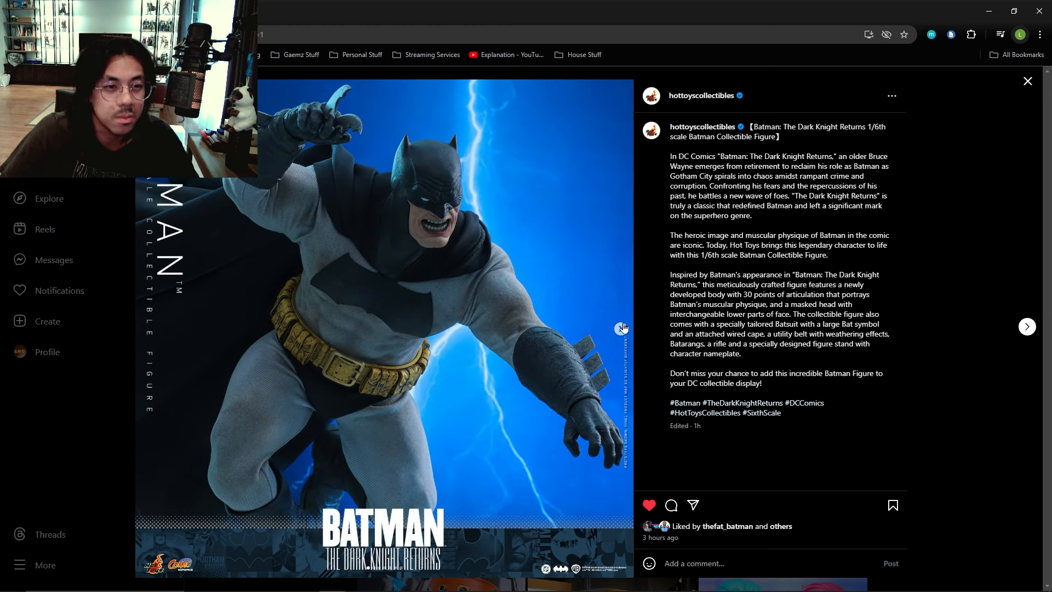
mouse_move(575, 348)
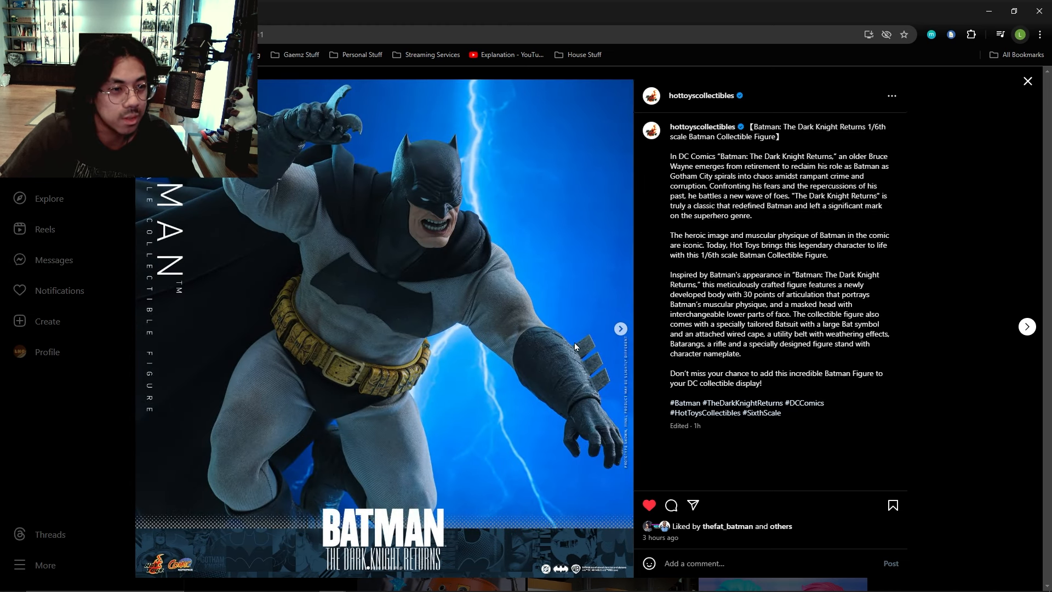
left_click(621, 329)
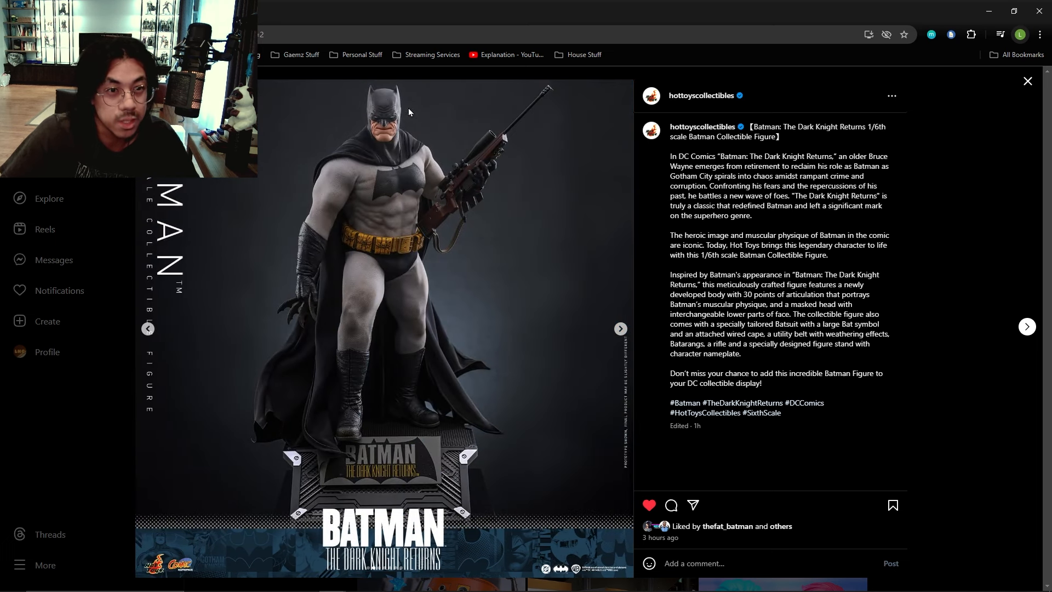
left_click(620, 328)
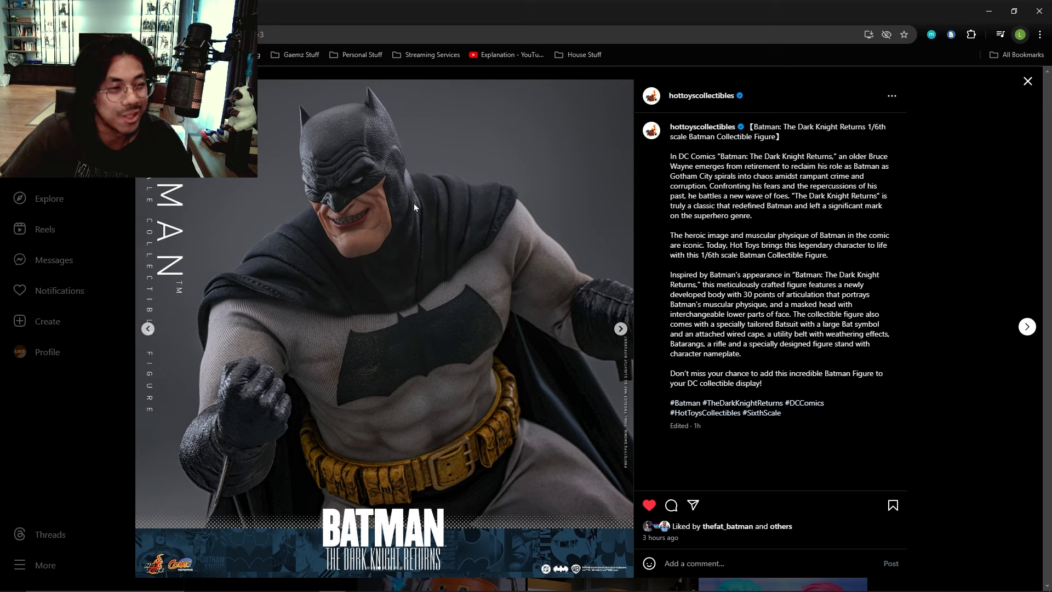
mouse_move(377, 214)
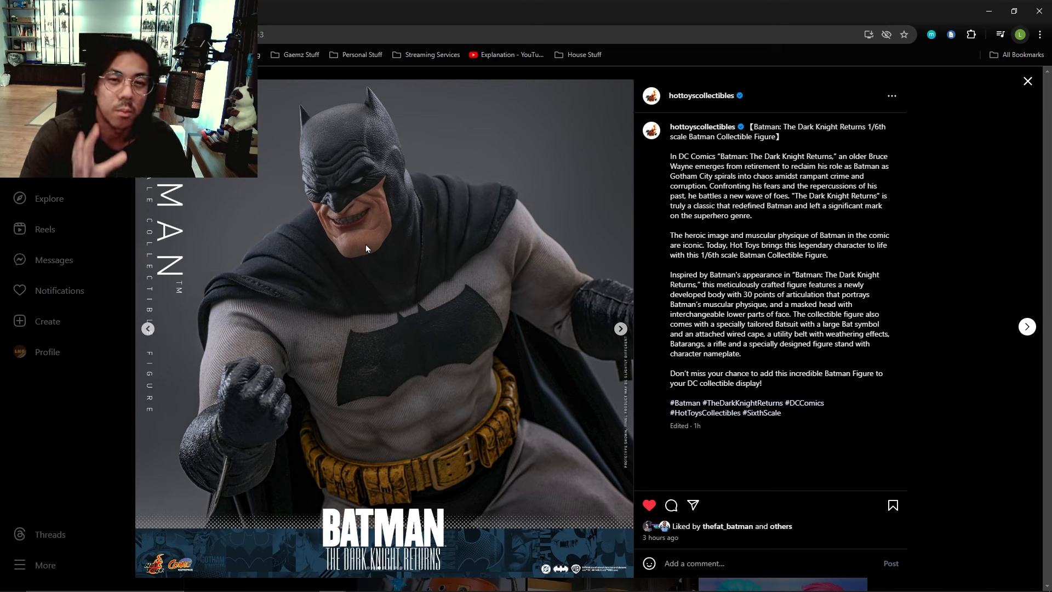
mouse_move(302, 268)
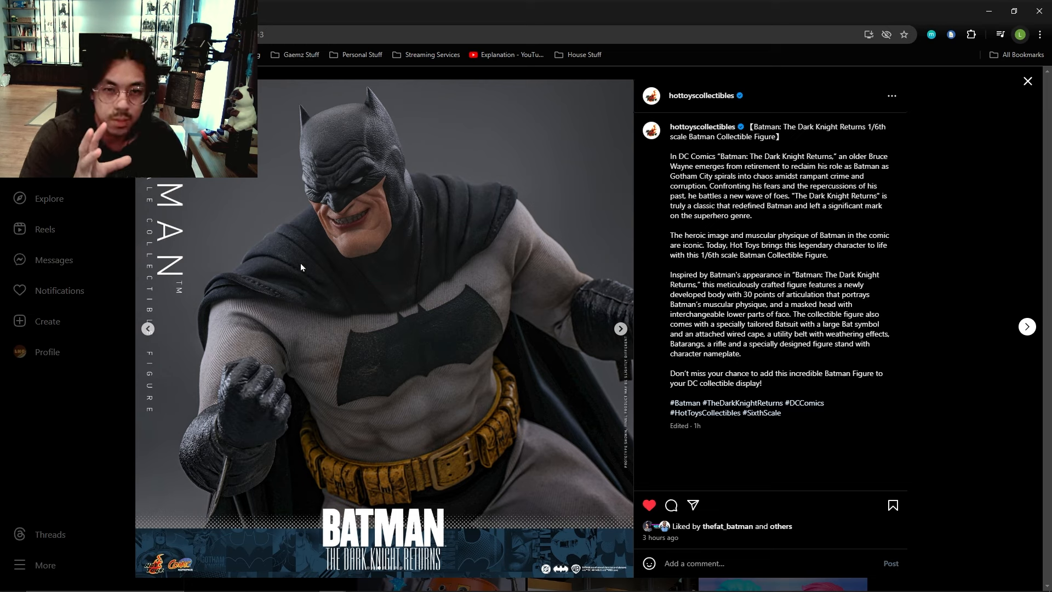
left_click(621, 328)
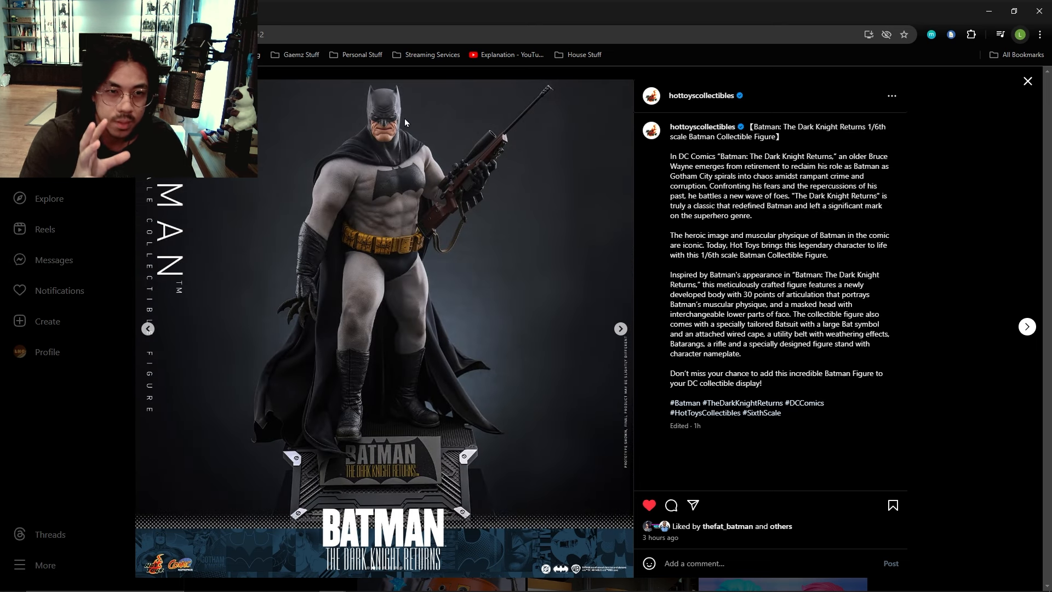
left_click(620, 328)
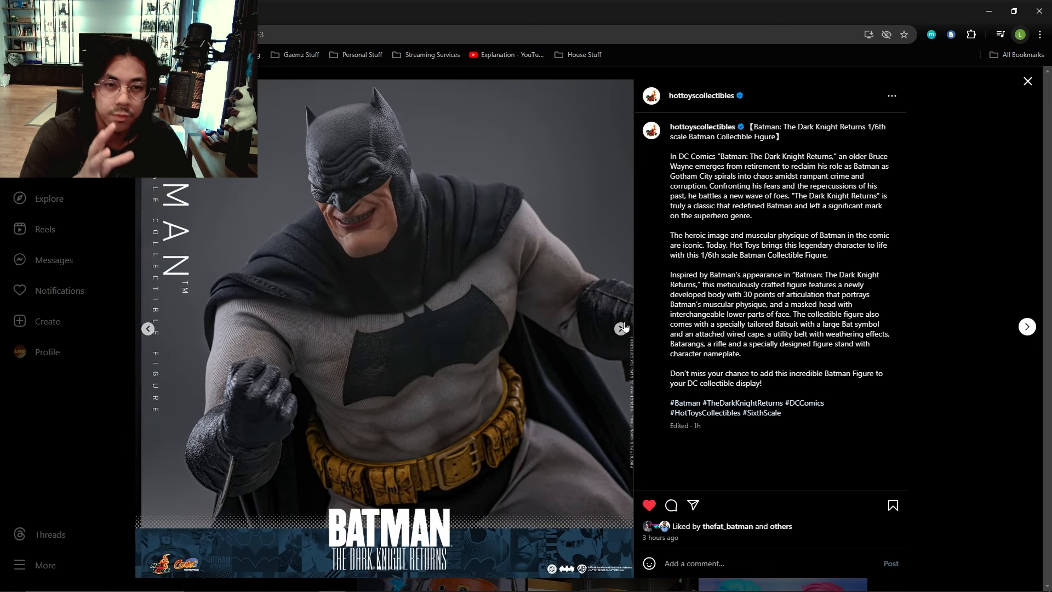
left_click(620, 327)
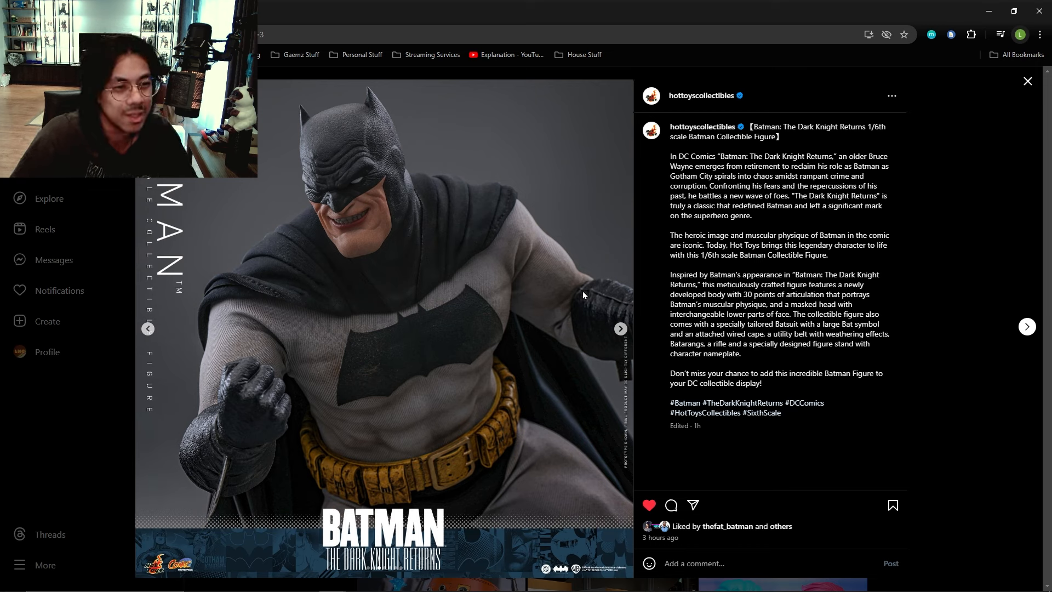
mouse_move(530, 249)
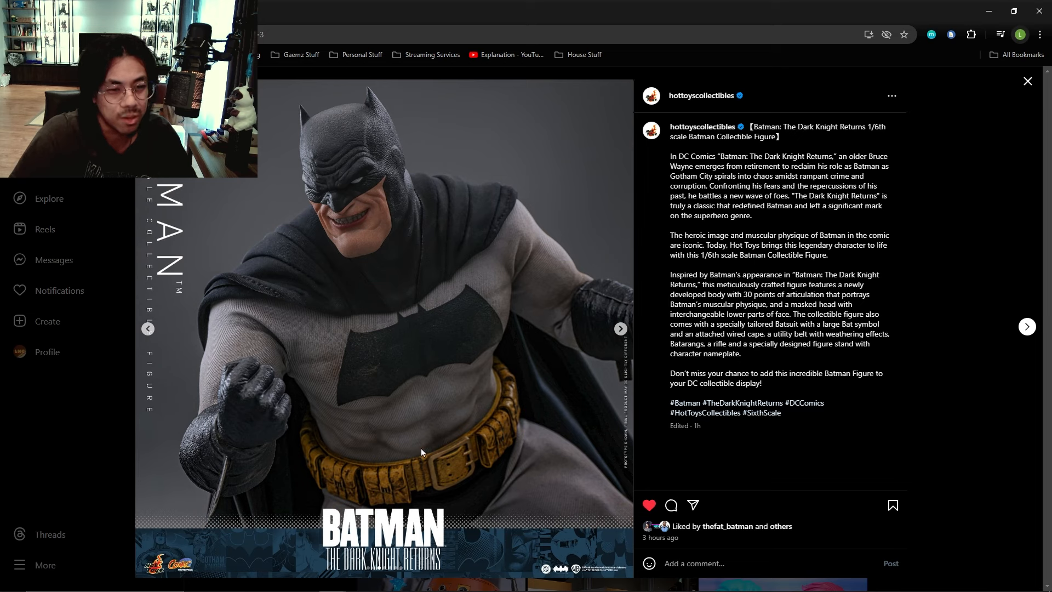
mouse_move(457, 418)
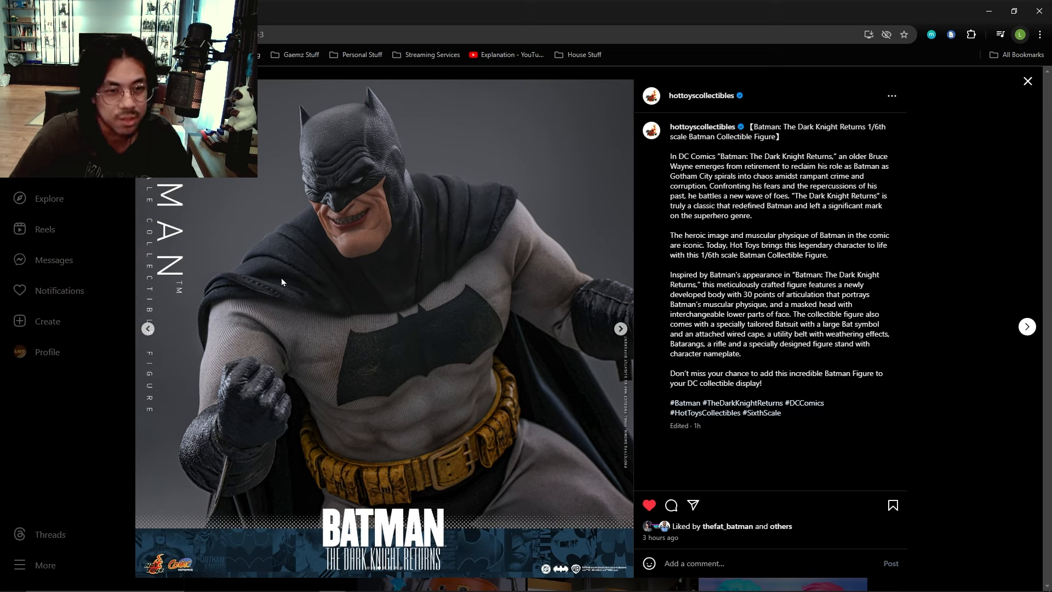
mouse_move(425, 235)
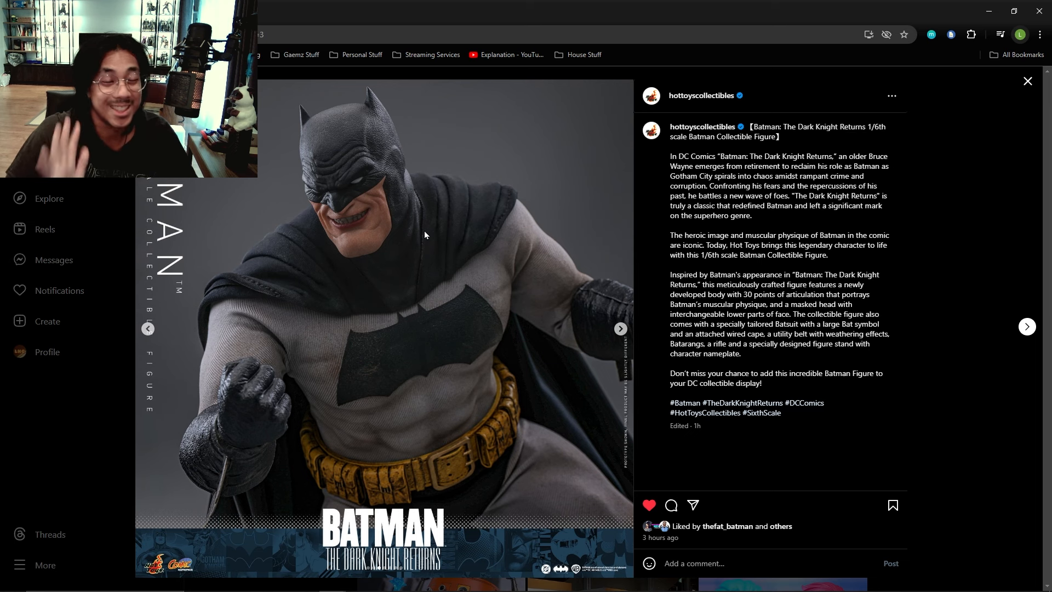
Advance past the lightning photo to Batman aiming a scoped rifle
left_click(620, 328)
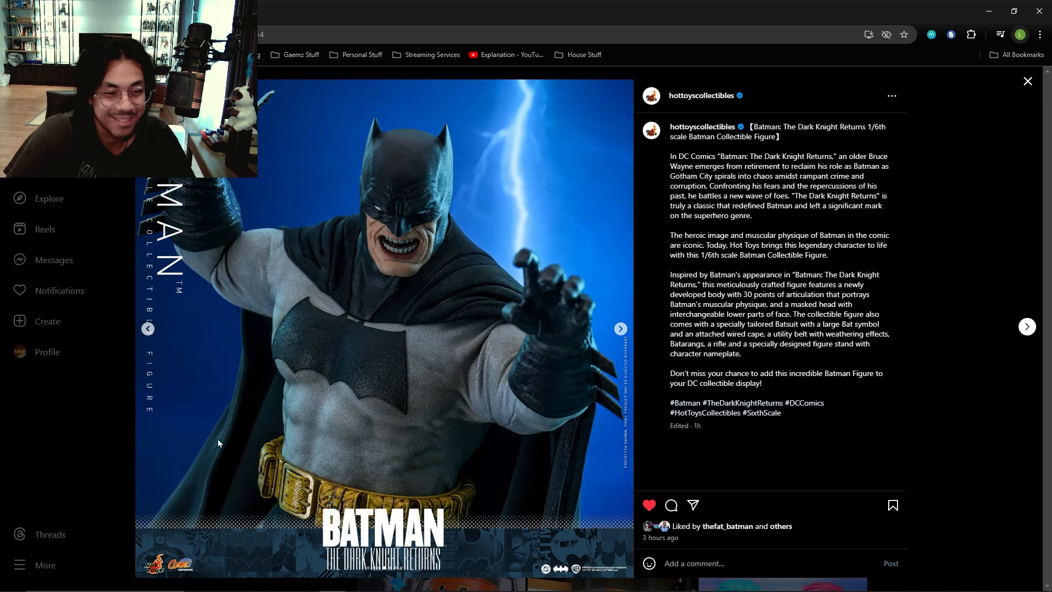
mouse_move(239, 236)
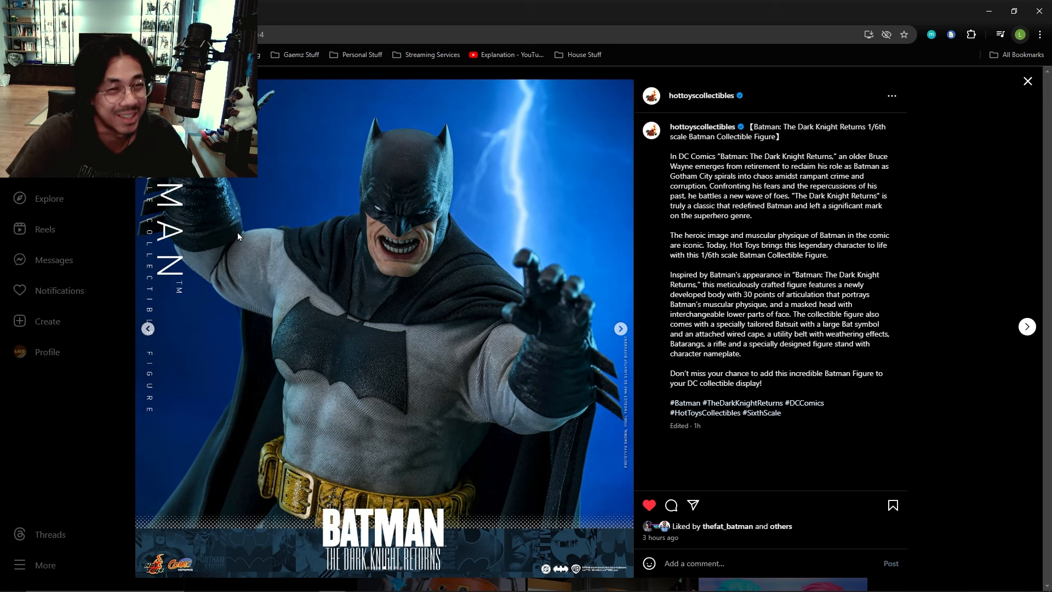
left_click(621, 328)
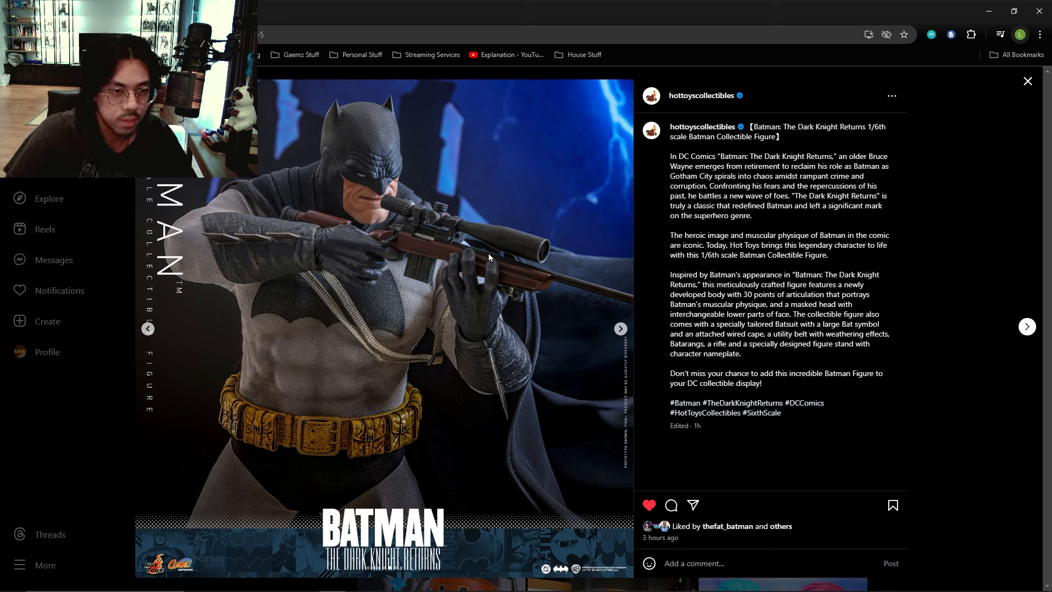
mouse_move(528, 284)
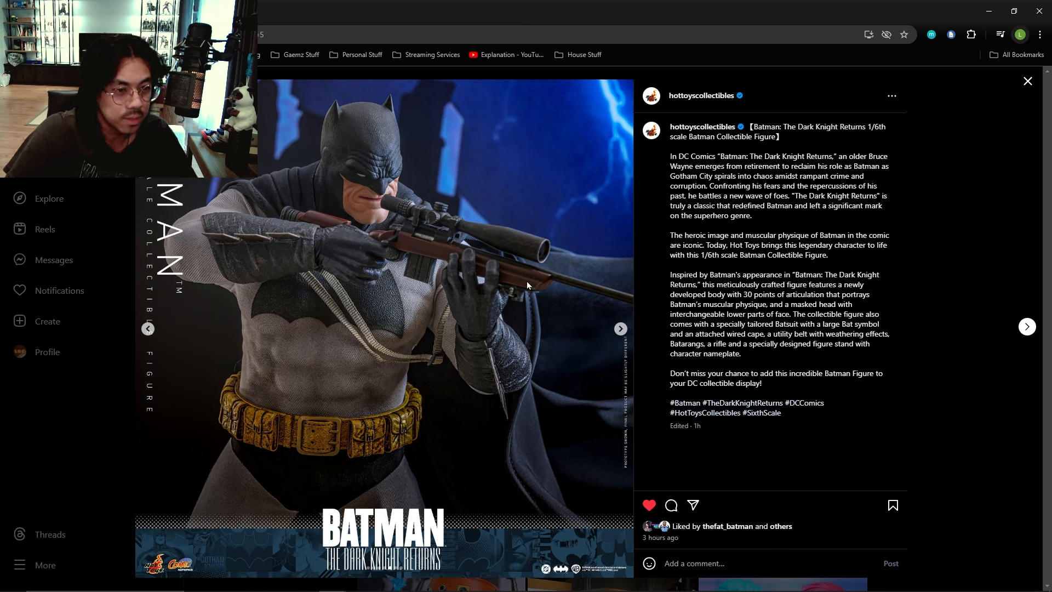
mouse_move(464, 222)
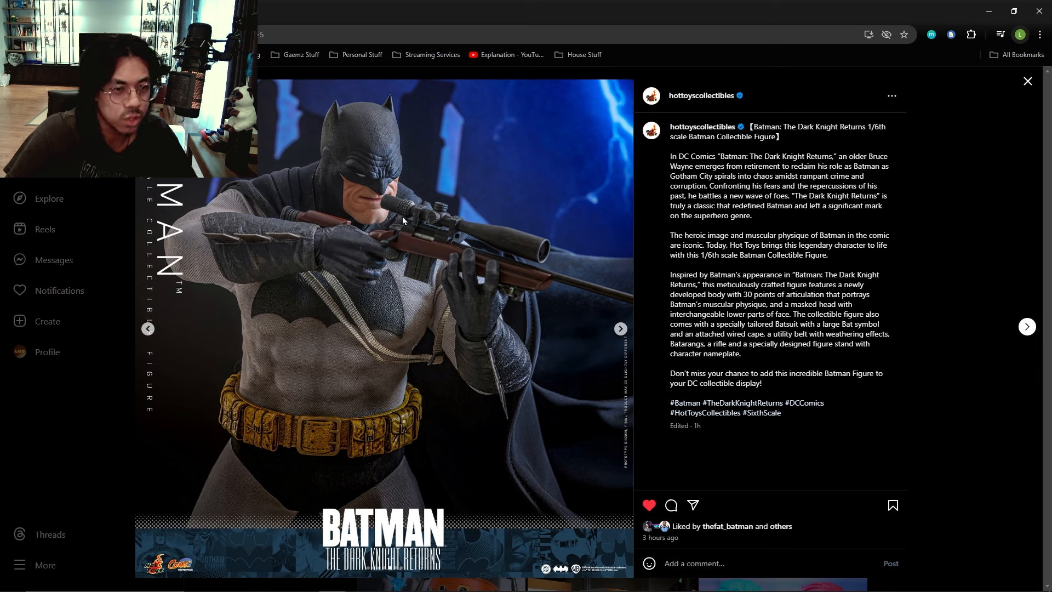
mouse_move(422, 256)
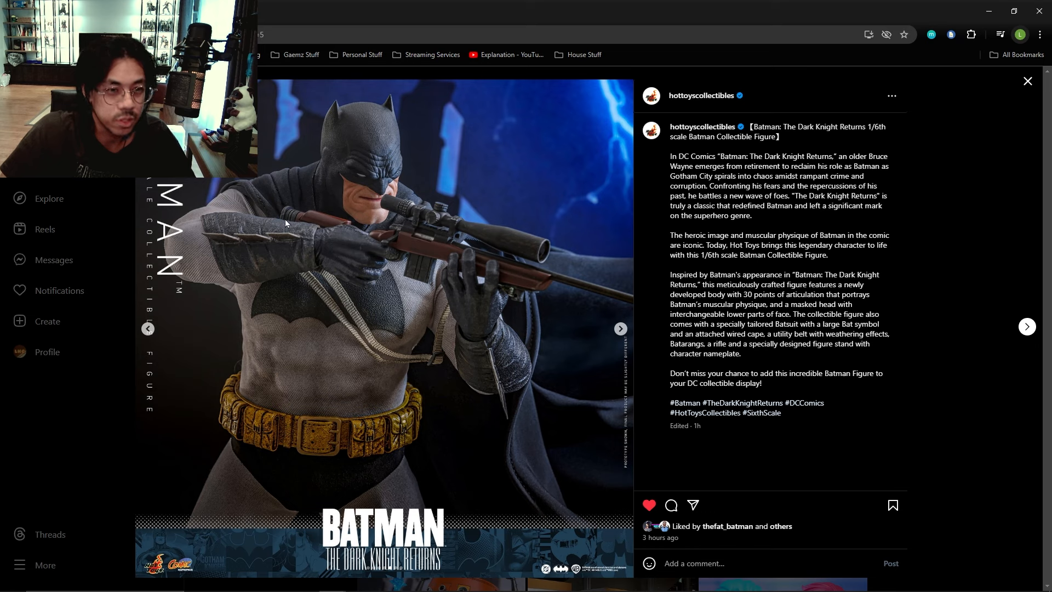
mouse_move(401, 248)
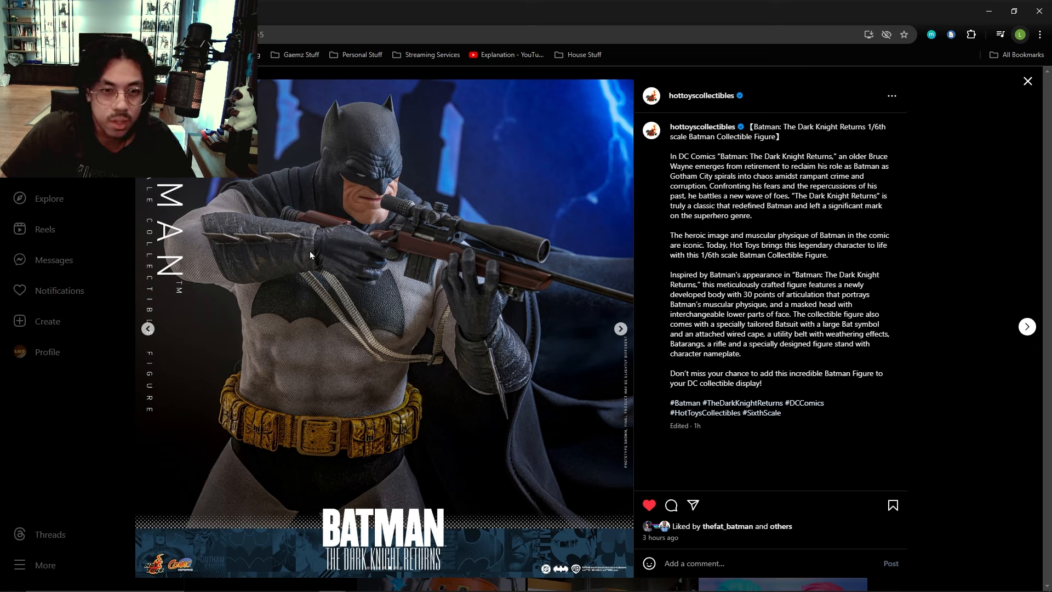
mouse_move(261, 238)
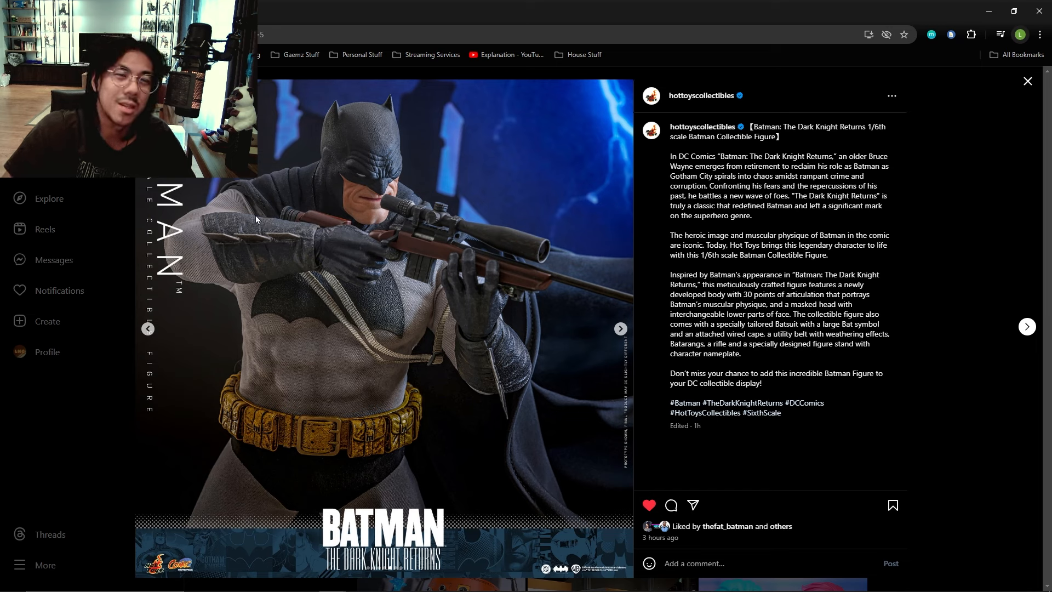
mouse_move(265, 230)
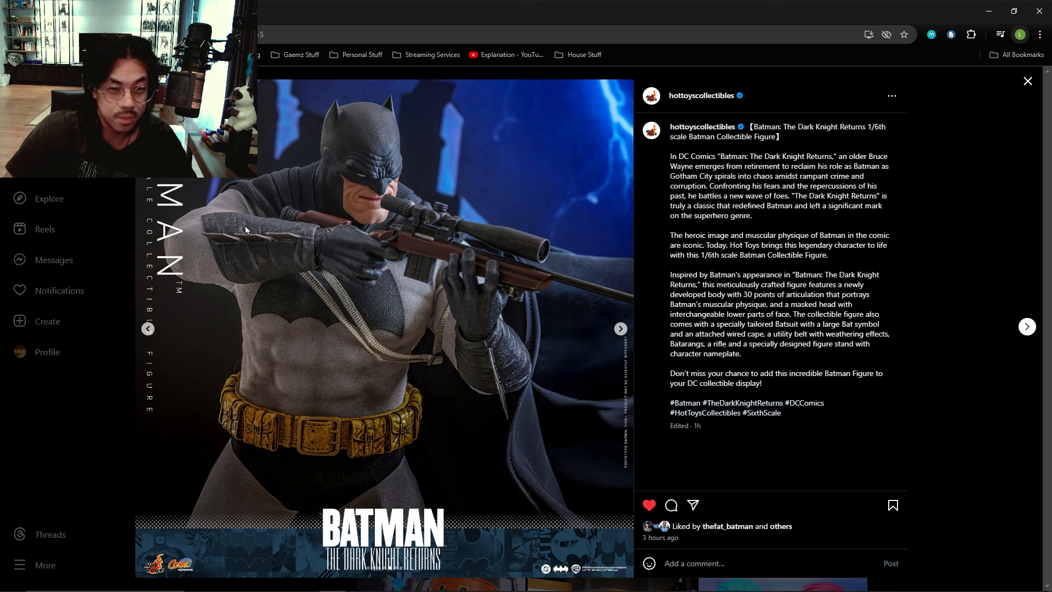
mouse_move(232, 249)
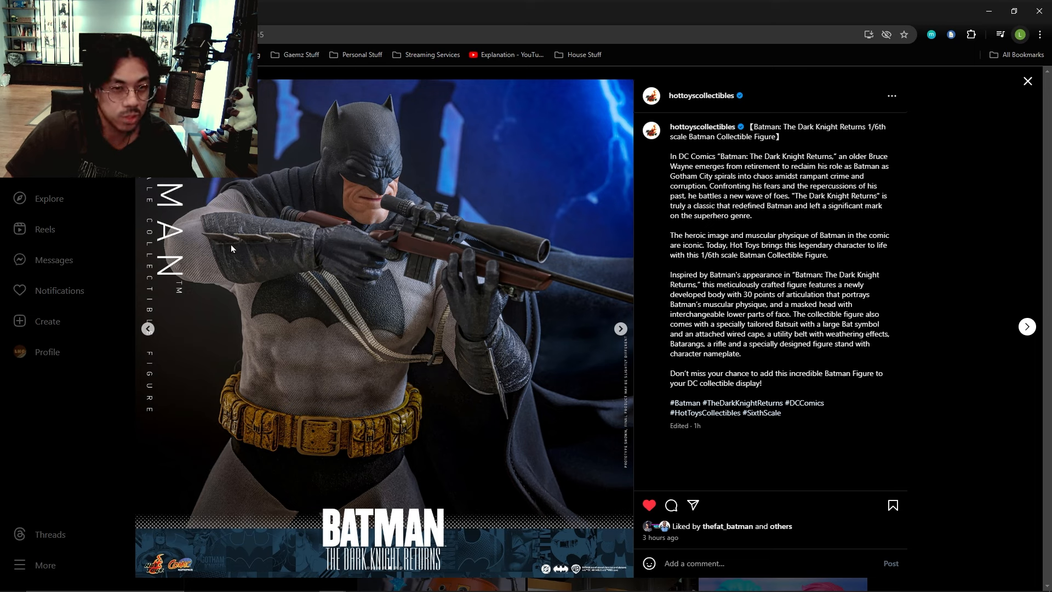
mouse_move(245, 224)
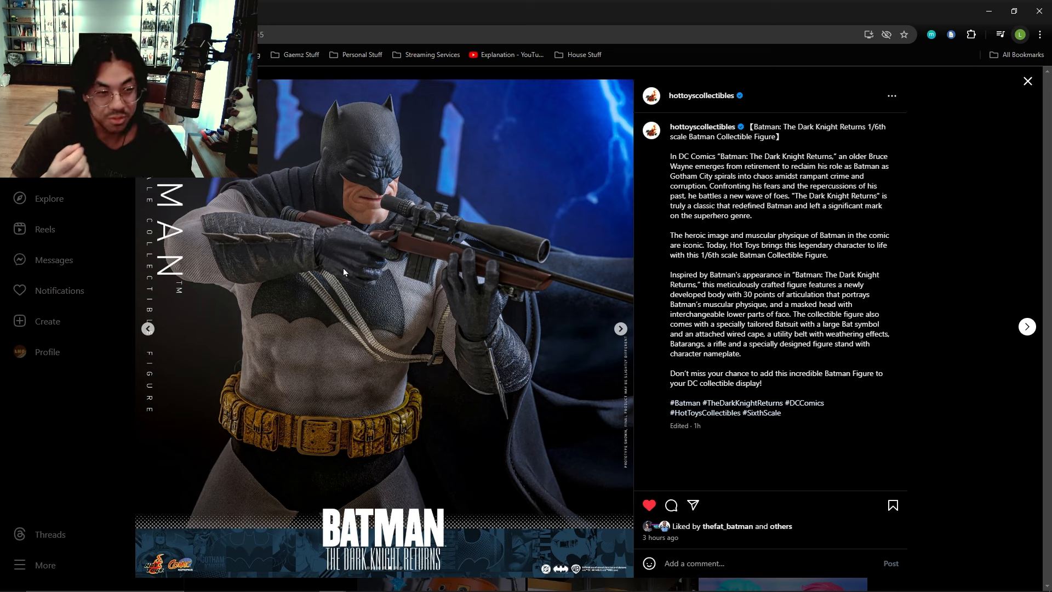
left_click(620, 328)
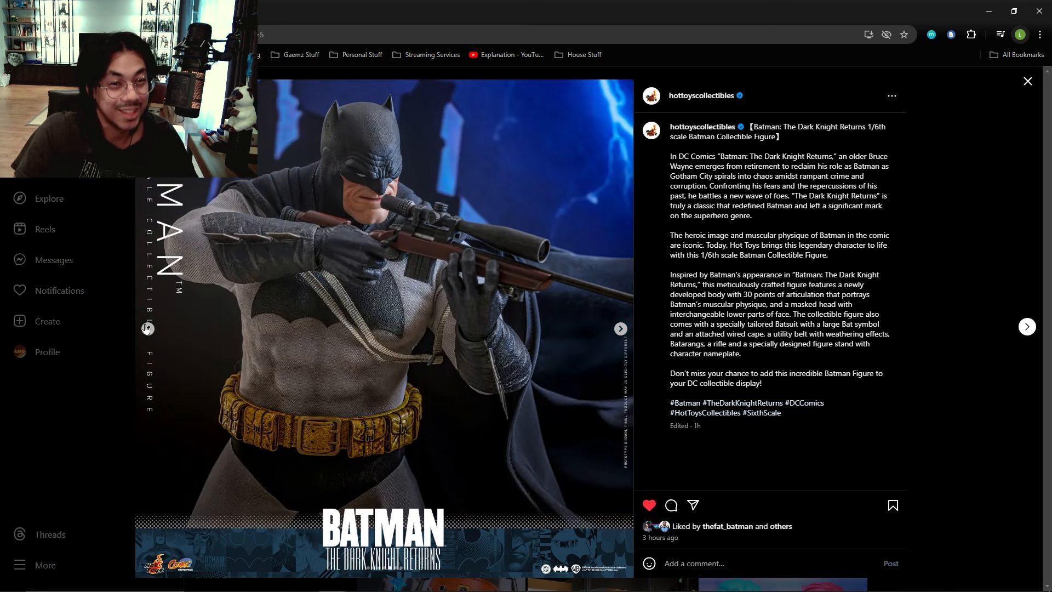
Move the carousel on to the full-length Batman holding a grappling line
left_click(621, 328)
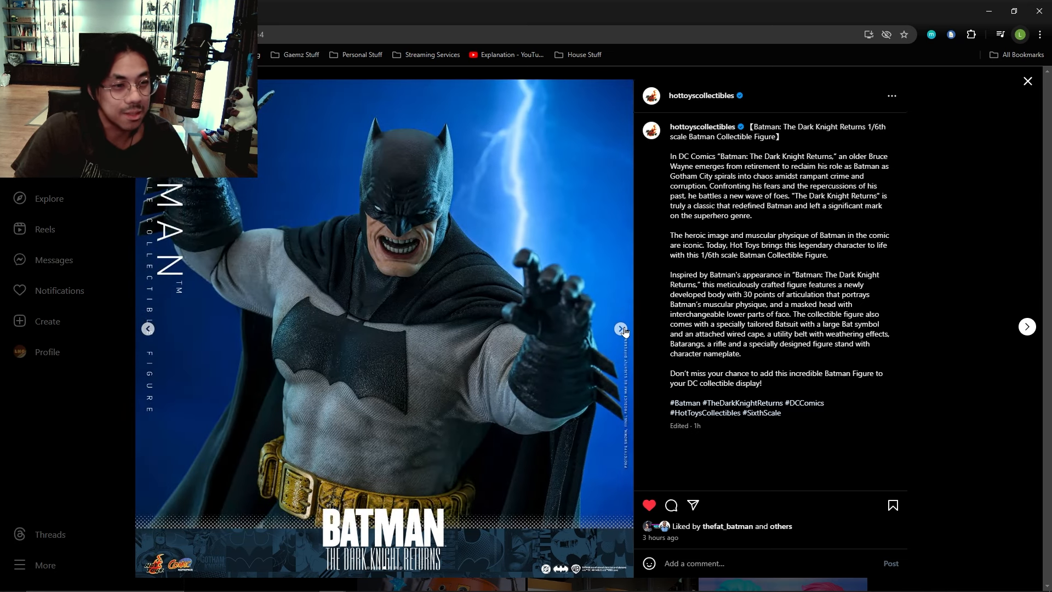
left_click(620, 328)
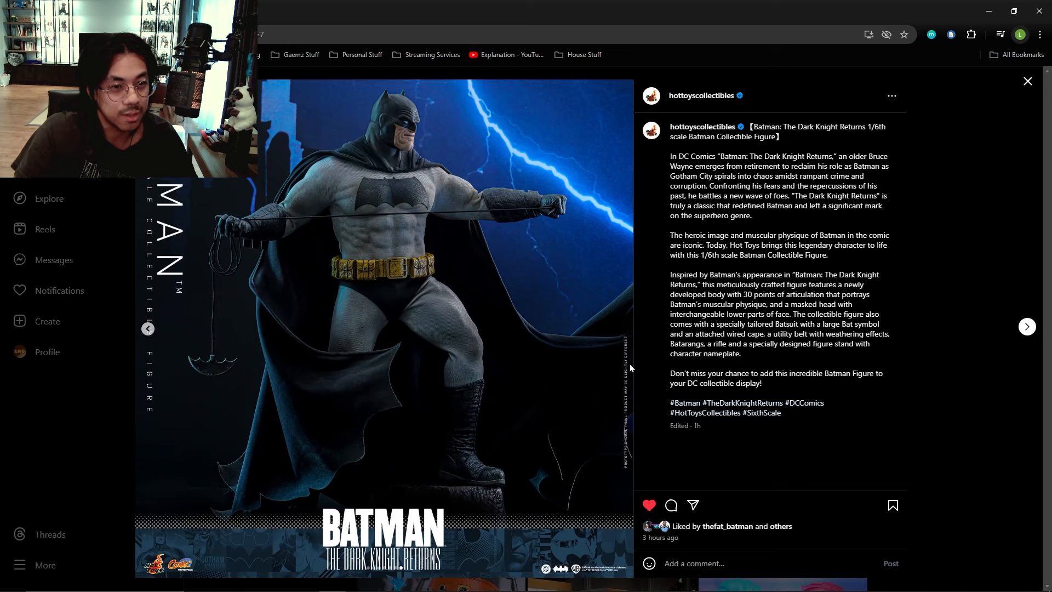
mouse_move(219, 375)
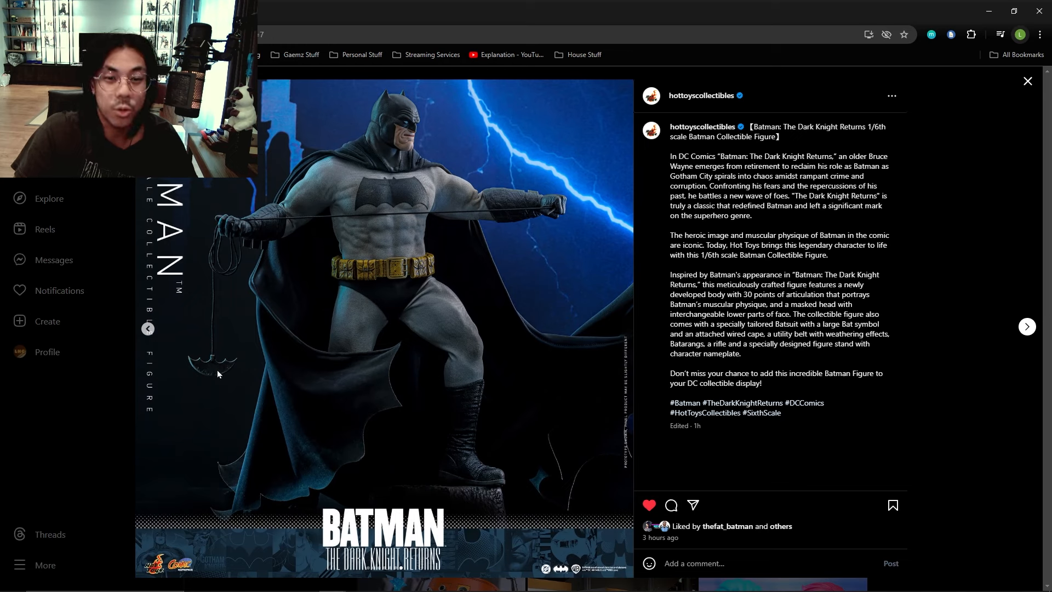
mouse_move(160, 360)
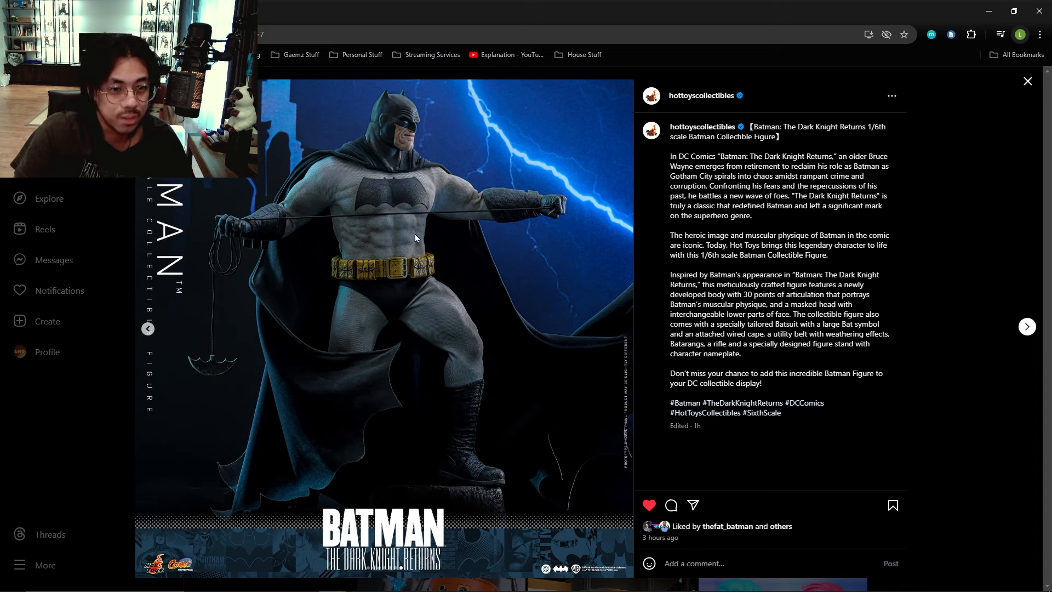
mouse_move(294, 419)
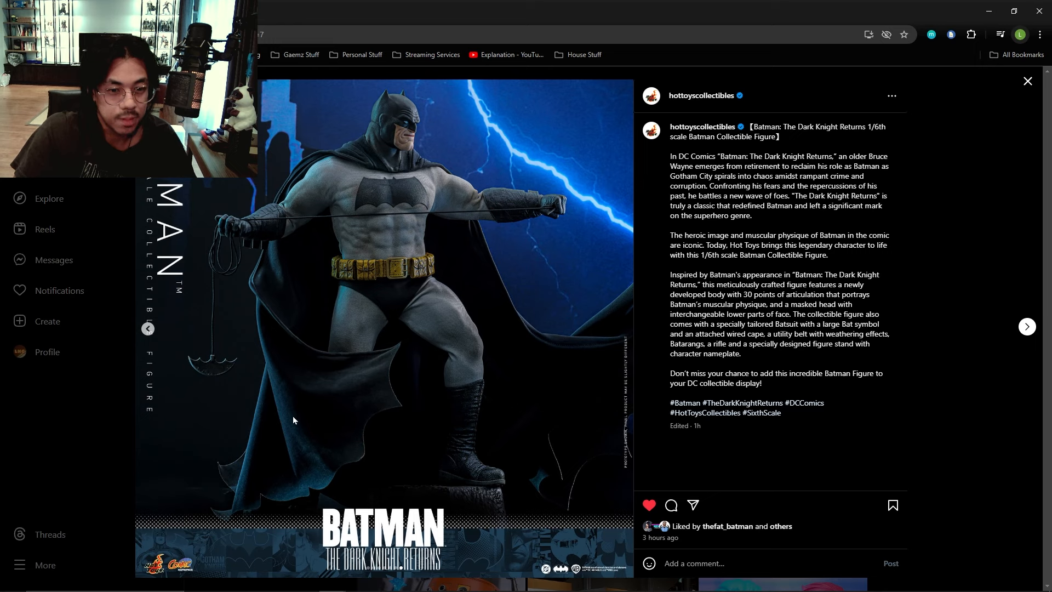
mouse_move(302, 360)
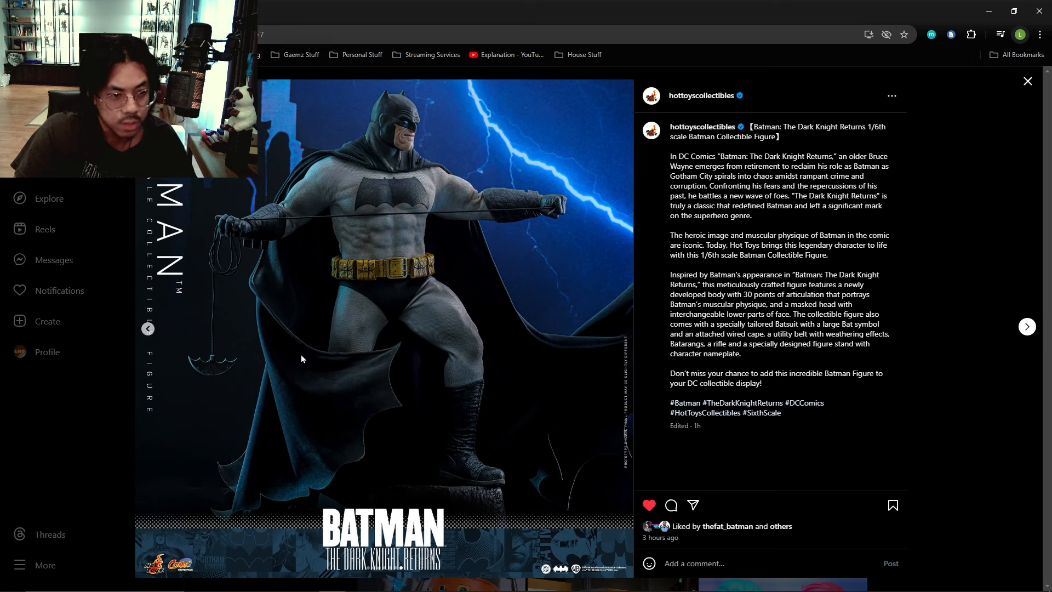
mouse_move(319, 485)
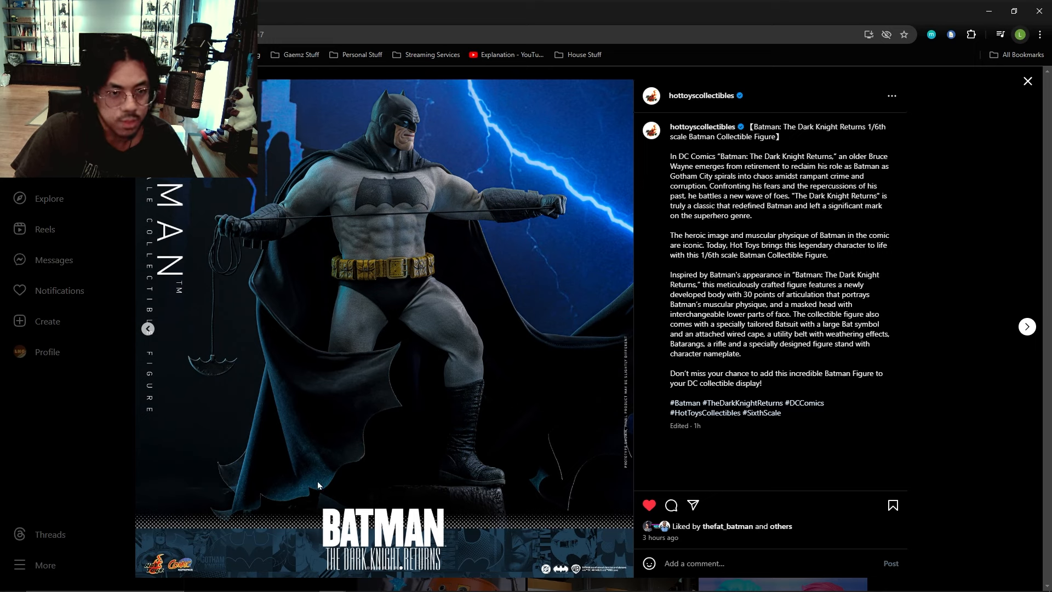
mouse_move(337, 481)
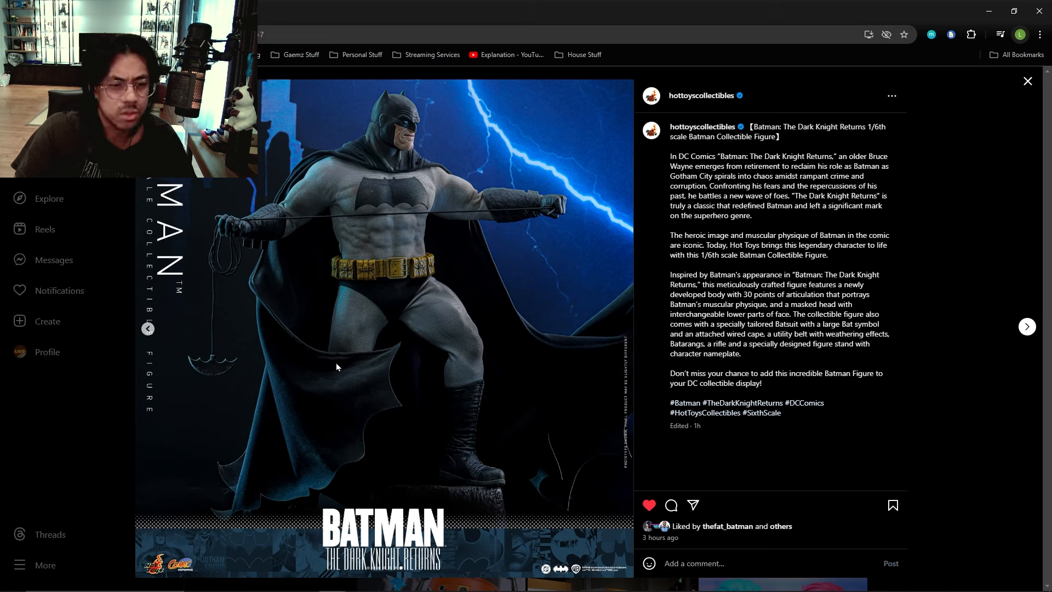
mouse_move(303, 395)
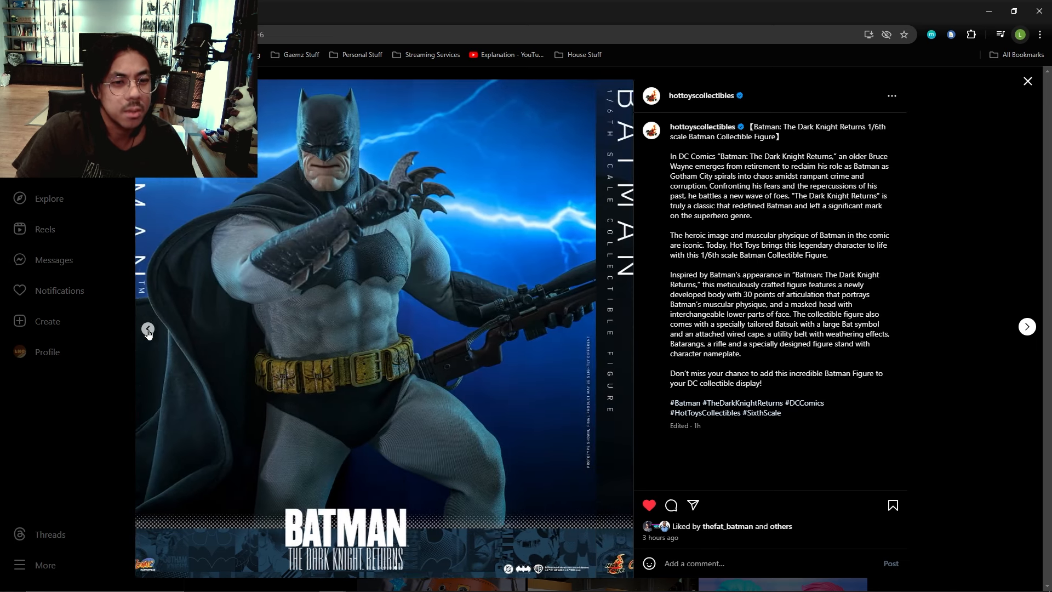
View the batarang-and-rifle close-up, then return to the grappling-line shot
left_click(148, 329)
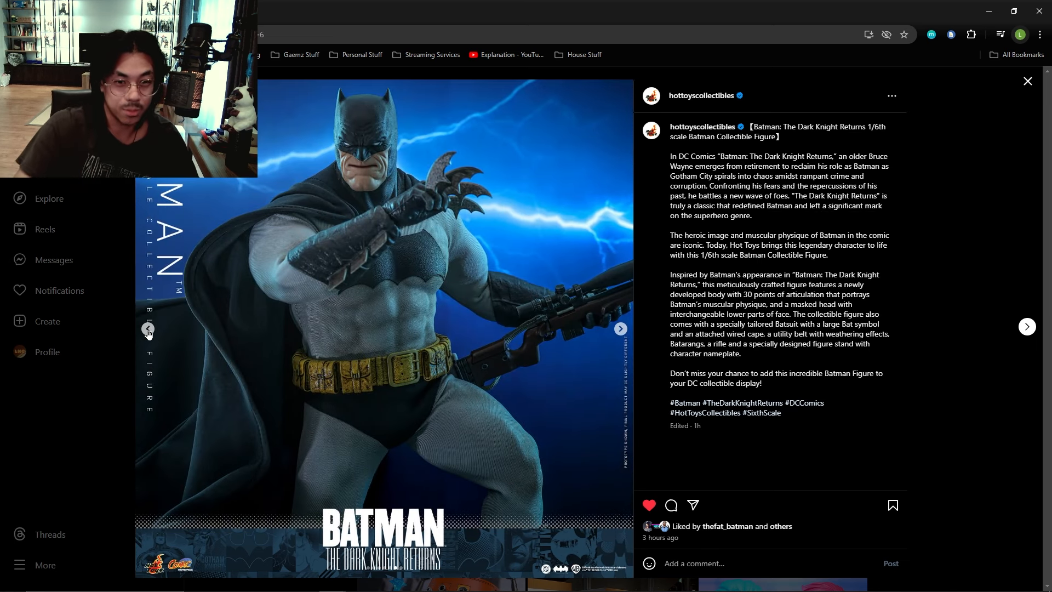
mouse_move(273, 367)
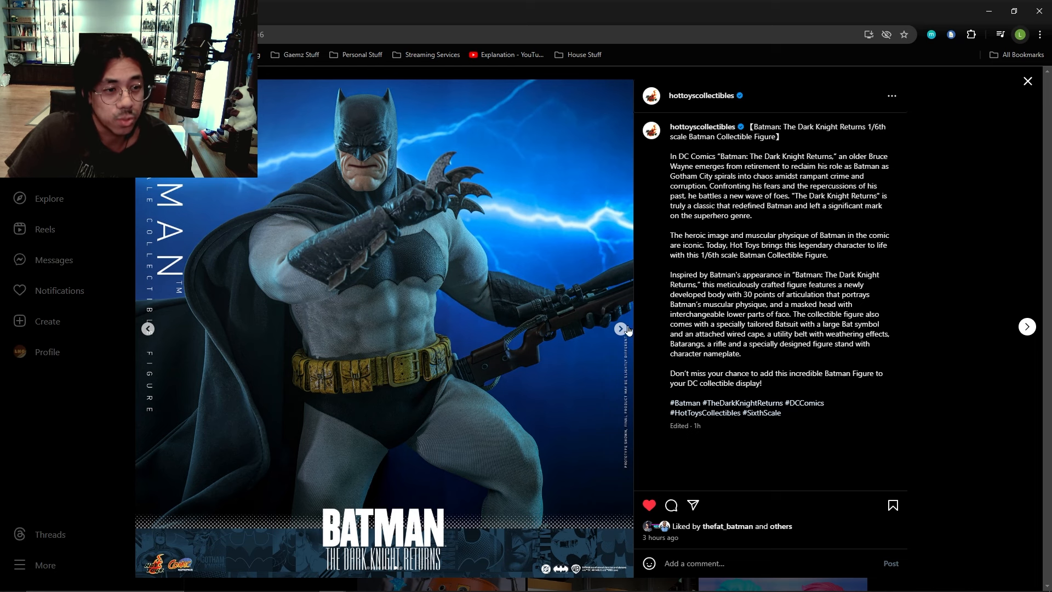
left_click(621, 344)
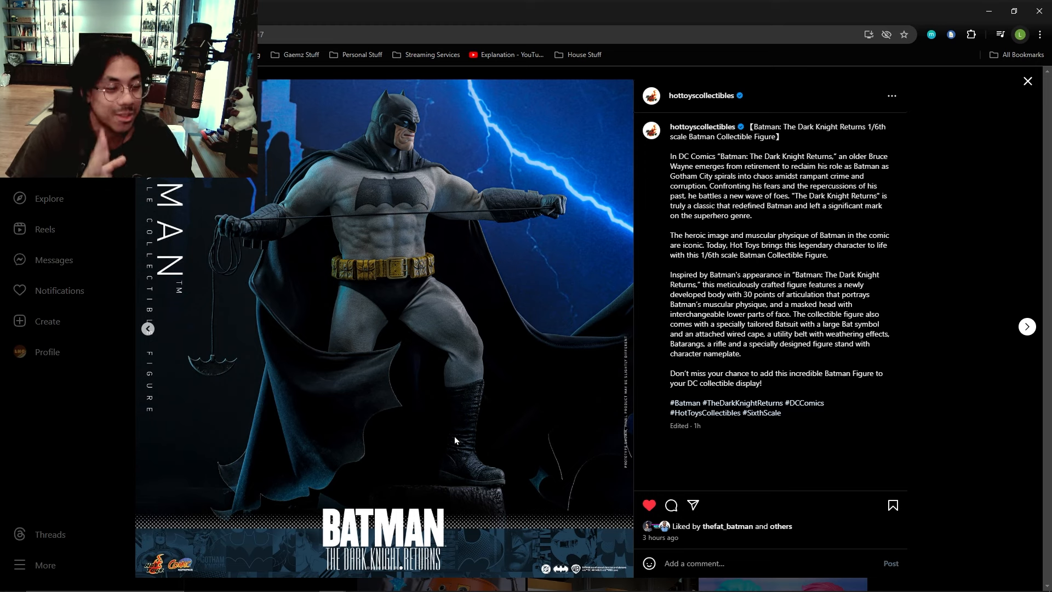
mouse_move(464, 461)
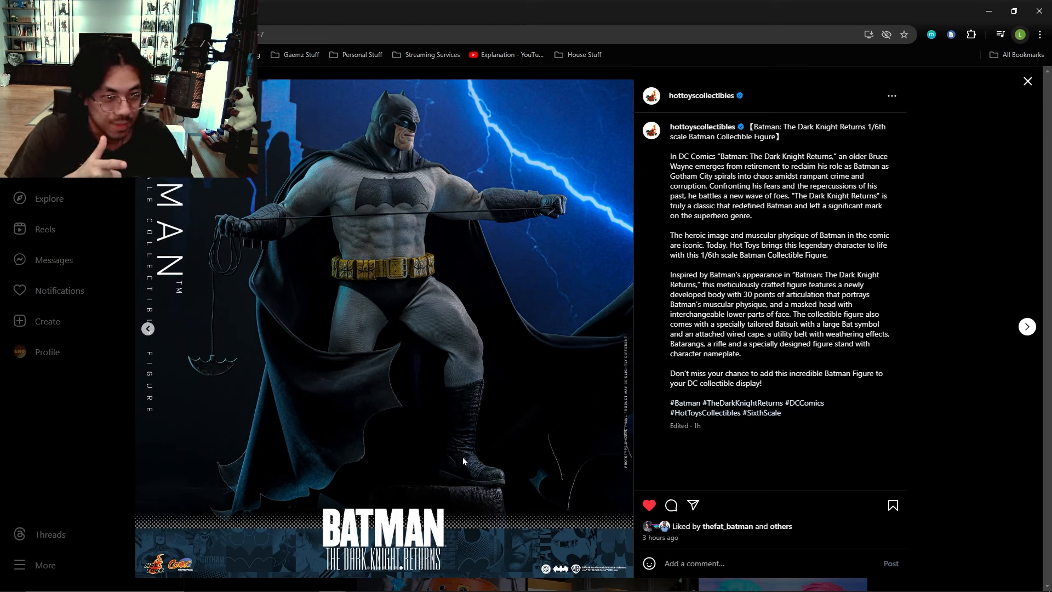
mouse_move(474, 454)
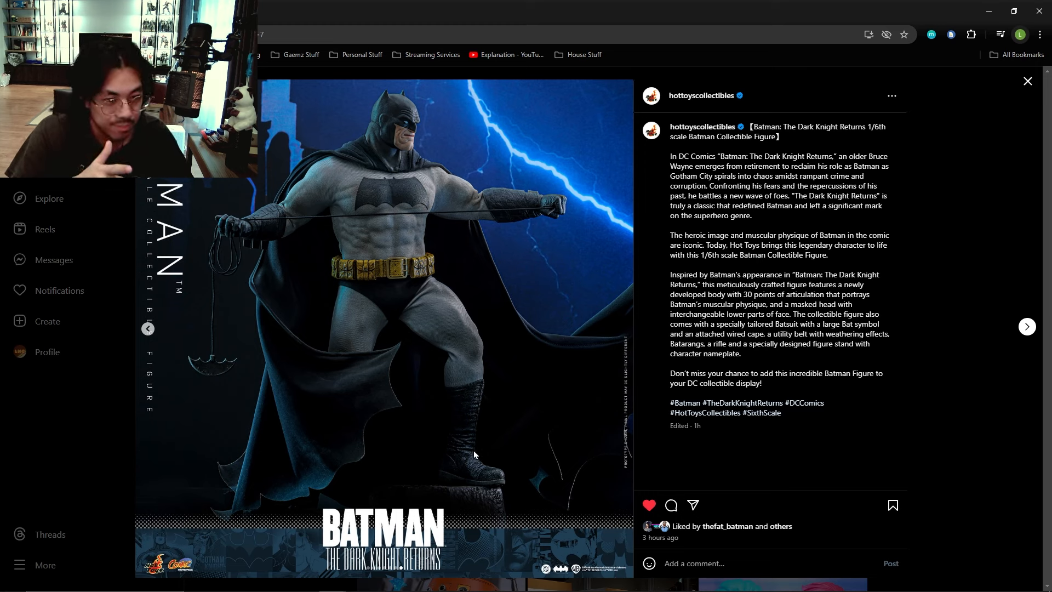
mouse_move(445, 462)
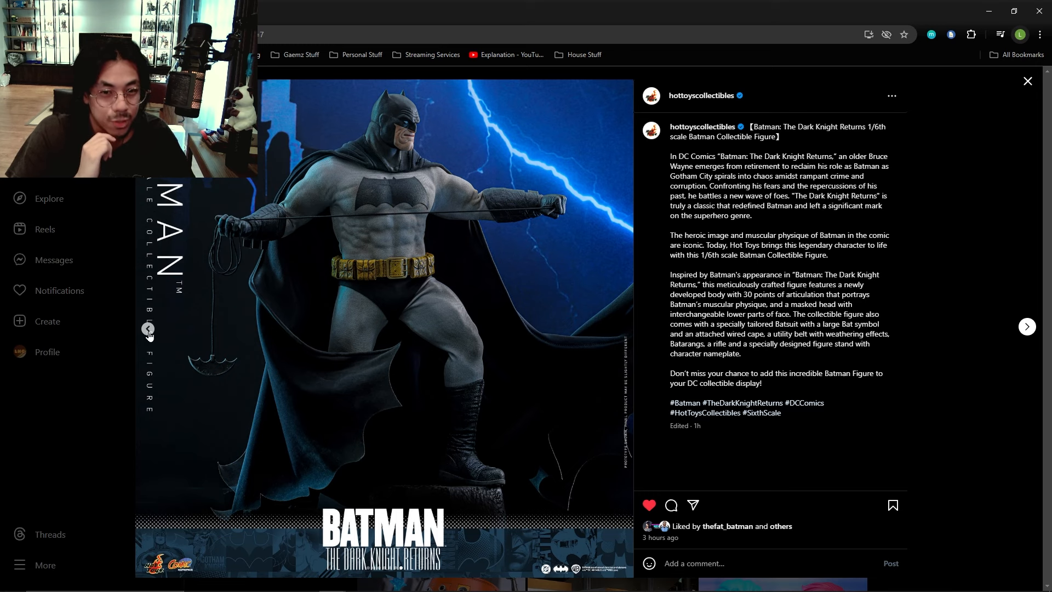
Go back, then run the carousel forward again to the final grappling-line image
left_click(148, 329)
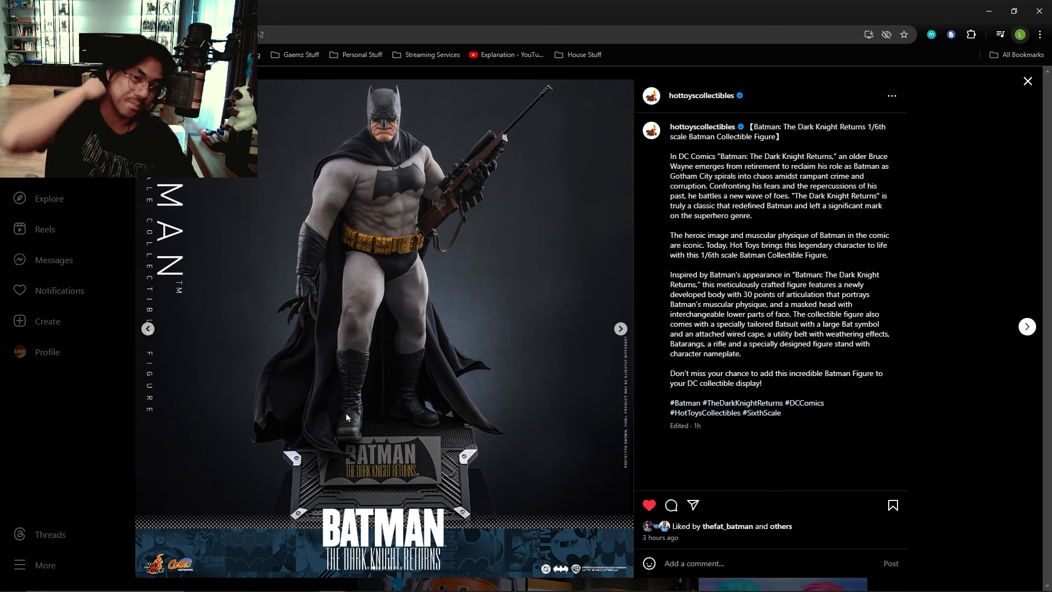
left_click(620, 328)
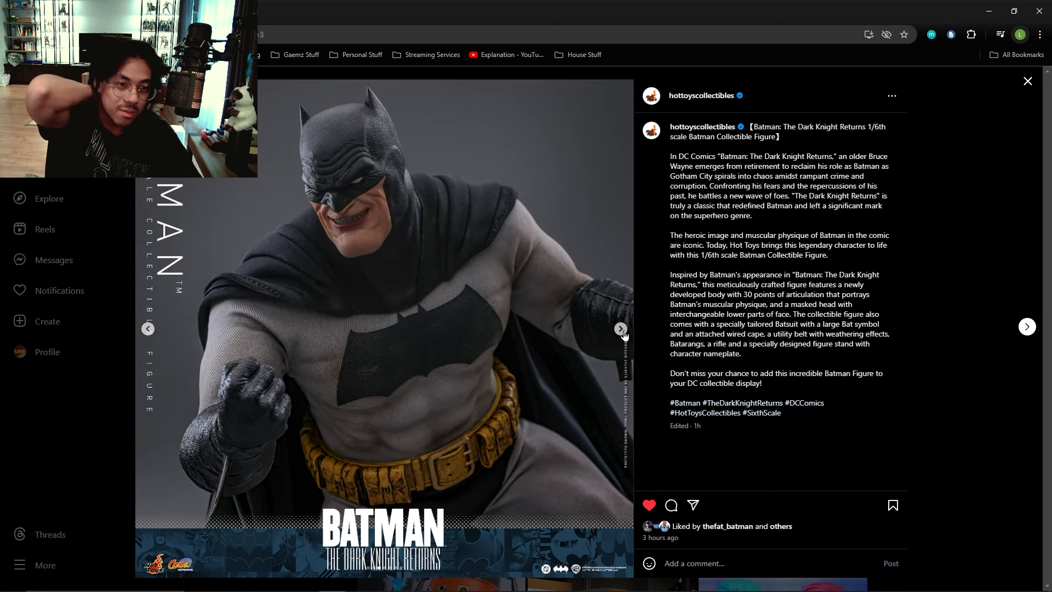
left_click(620, 329)
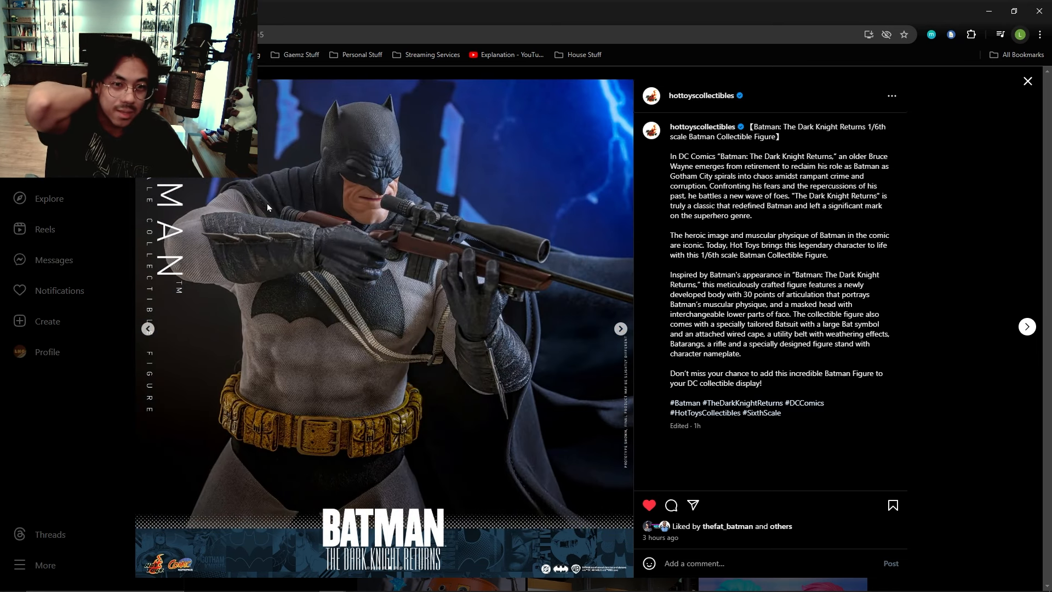
left_click(620, 328)
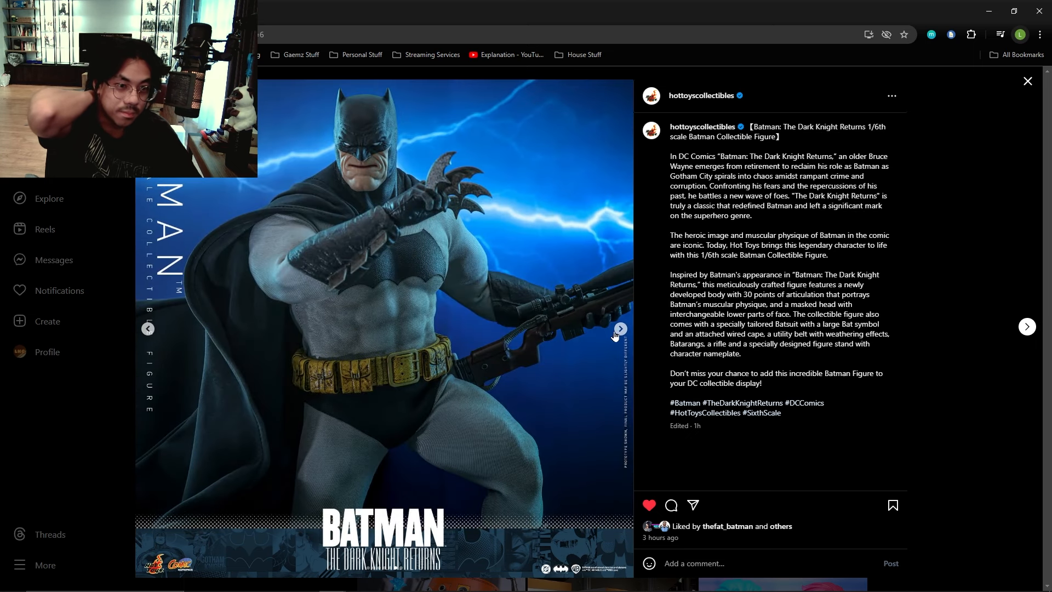
left_click(621, 328)
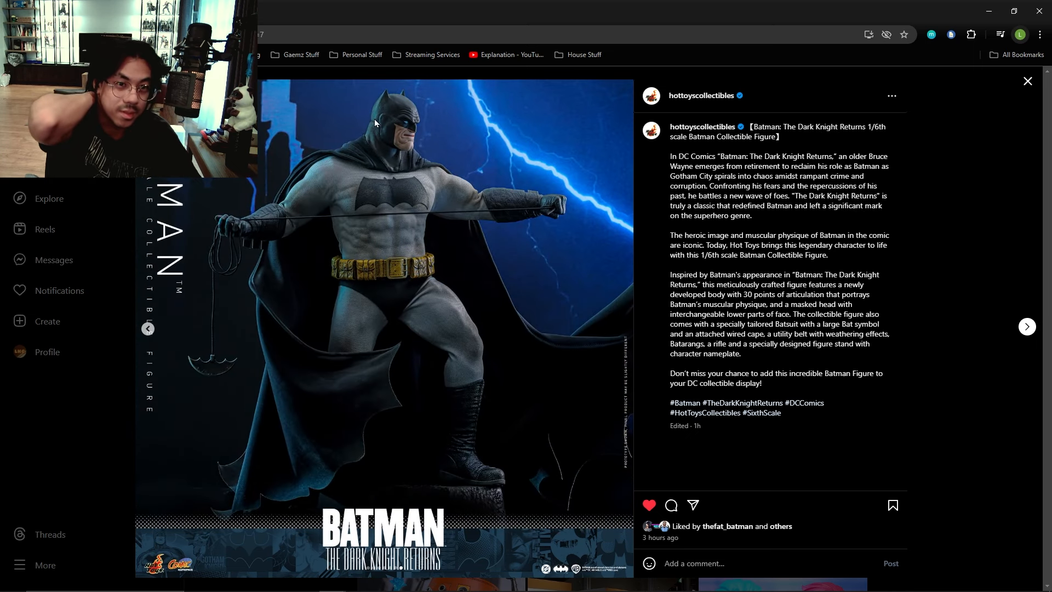
mouse_move(399, 185)
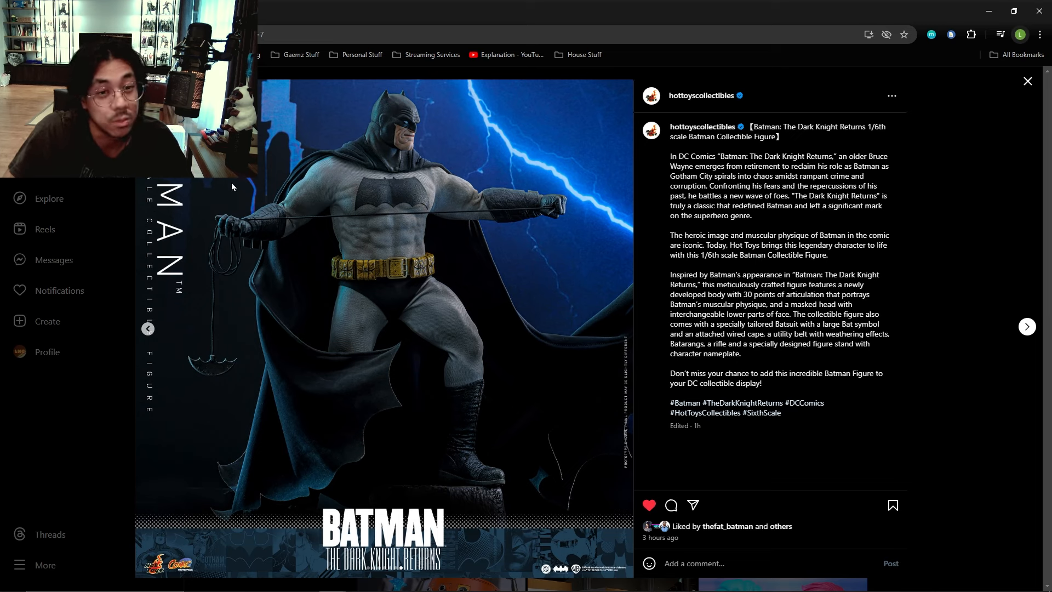
mouse_move(156, 326)
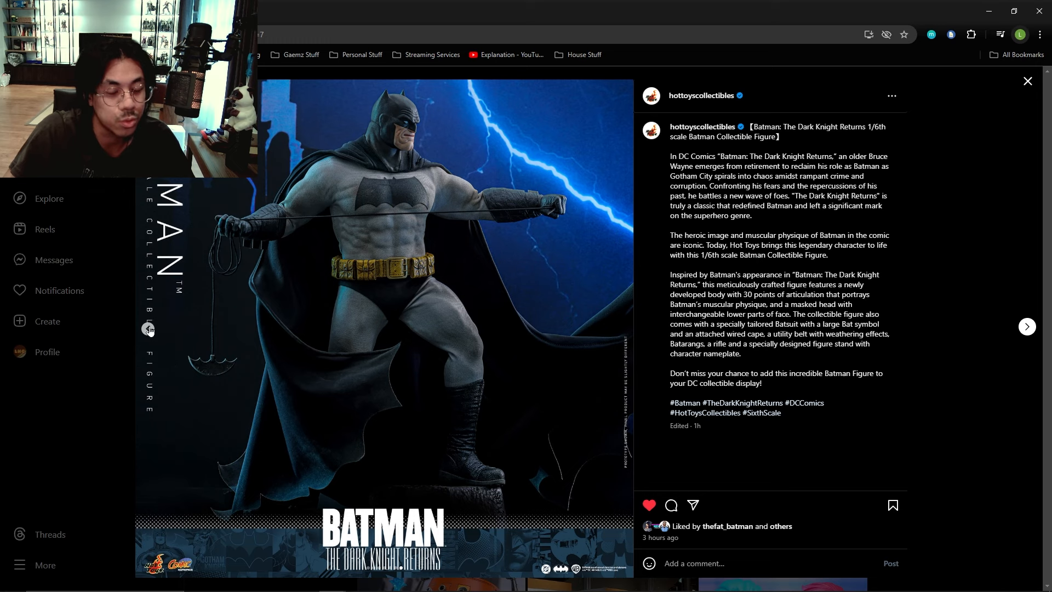
mouse_move(436, 401)
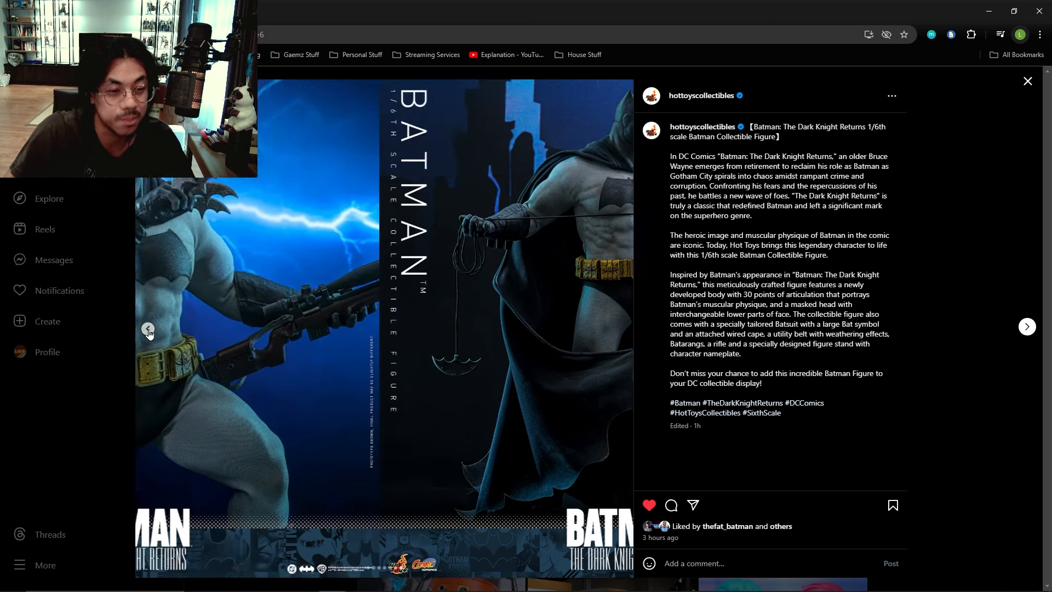
Step back twice past the lightning close-up to the full-figure rifle shot
left_click(148, 330)
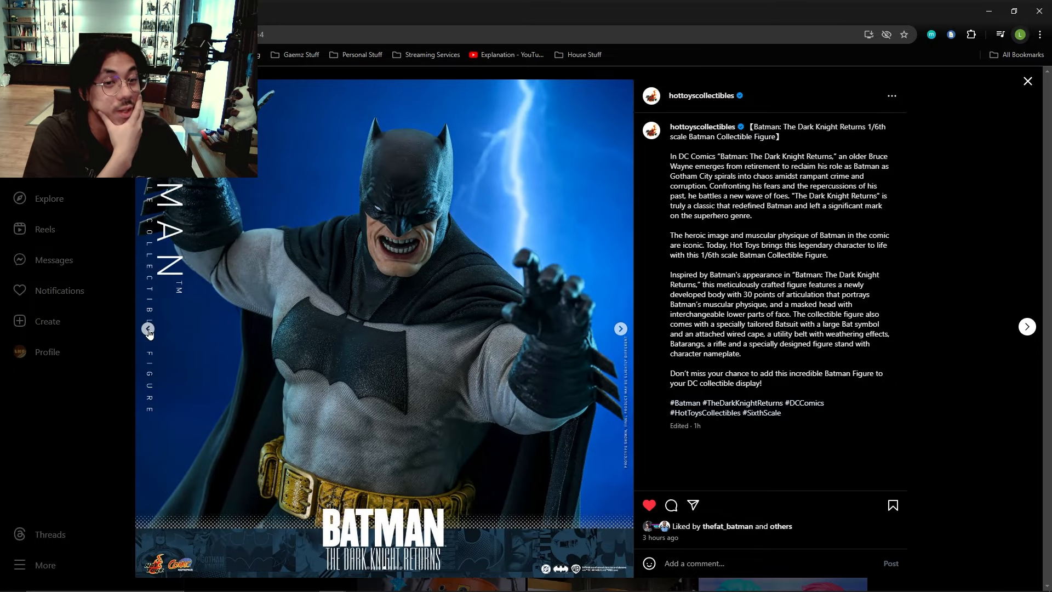
left_click(148, 328)
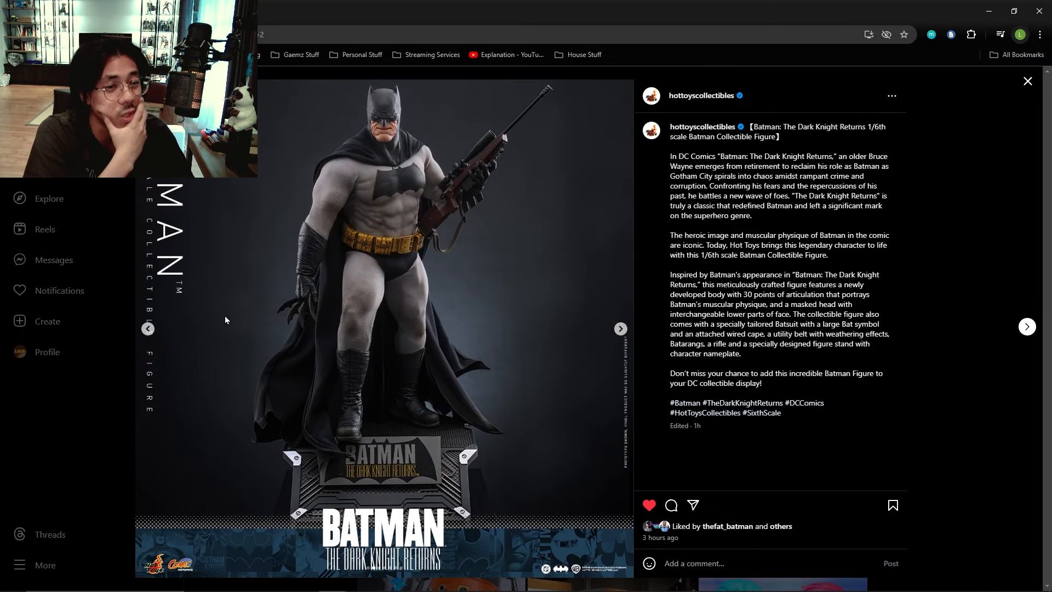